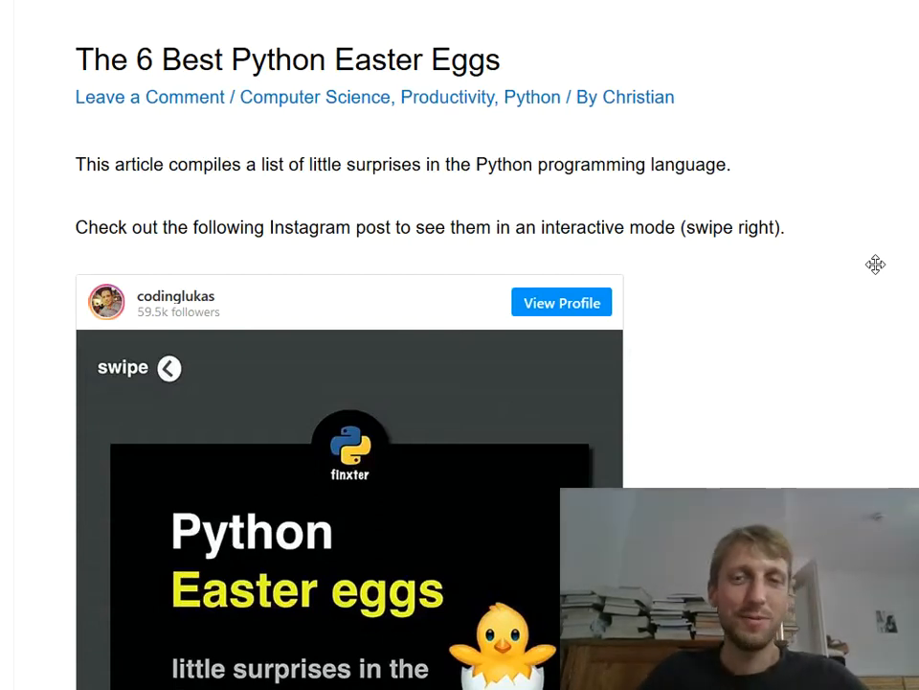
{"action": "mouse_move", "coordinate": [471, 153]}
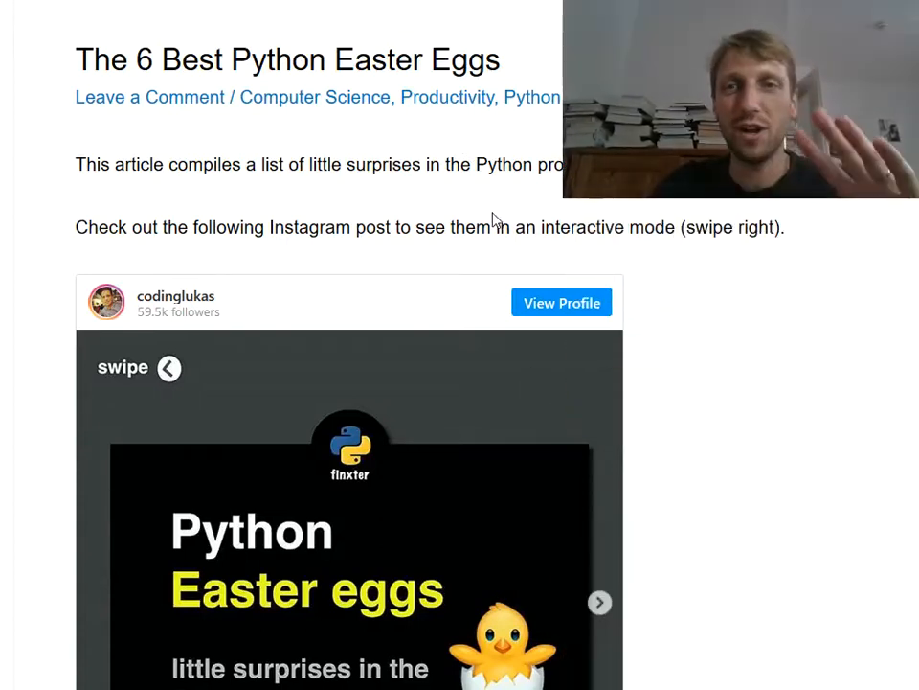
Scroll down the Finxter 'The 6 Best Python Easter Eggs' article.
{"action": "scroll", "scroll_direction": "down", "scroll_amount": 3}
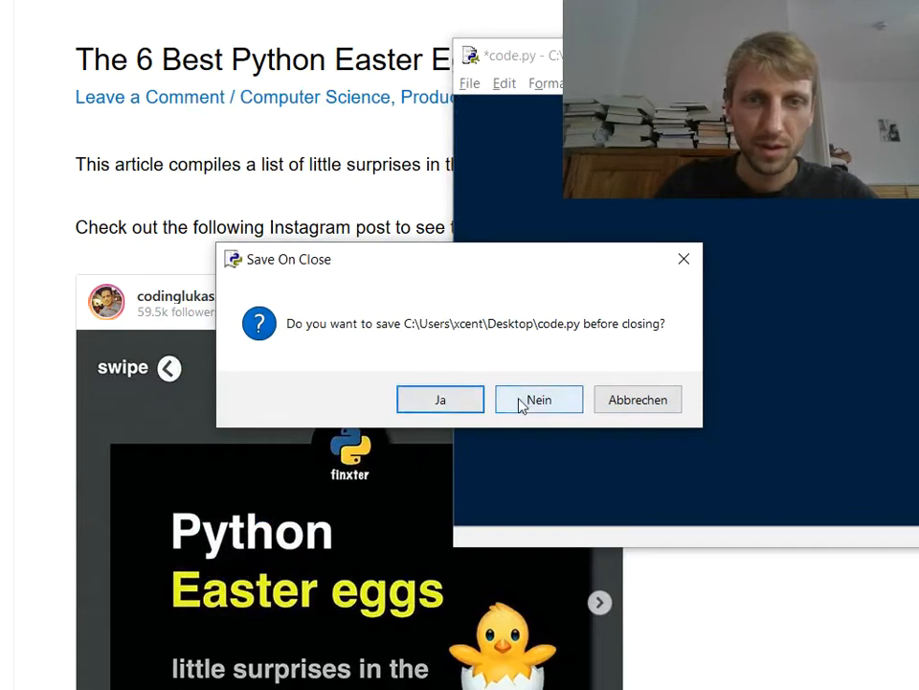
Discard the unsaved code.py changes (Nein) and run it with F5 to restart the shell.
{"action": "left_click", "coordinate": [538, 400]}
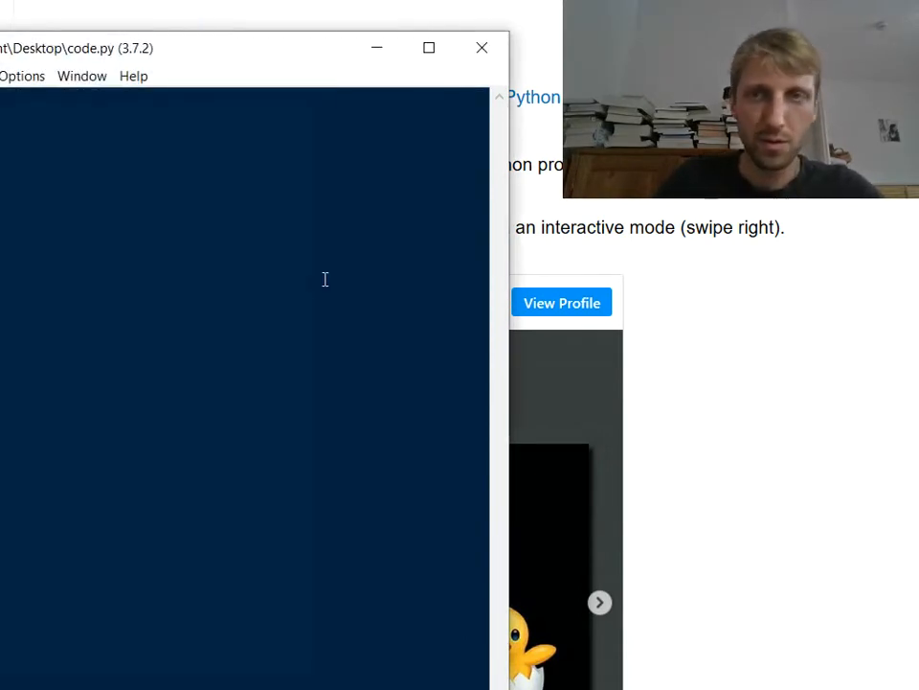
{"action": "key", "text": "F5"}
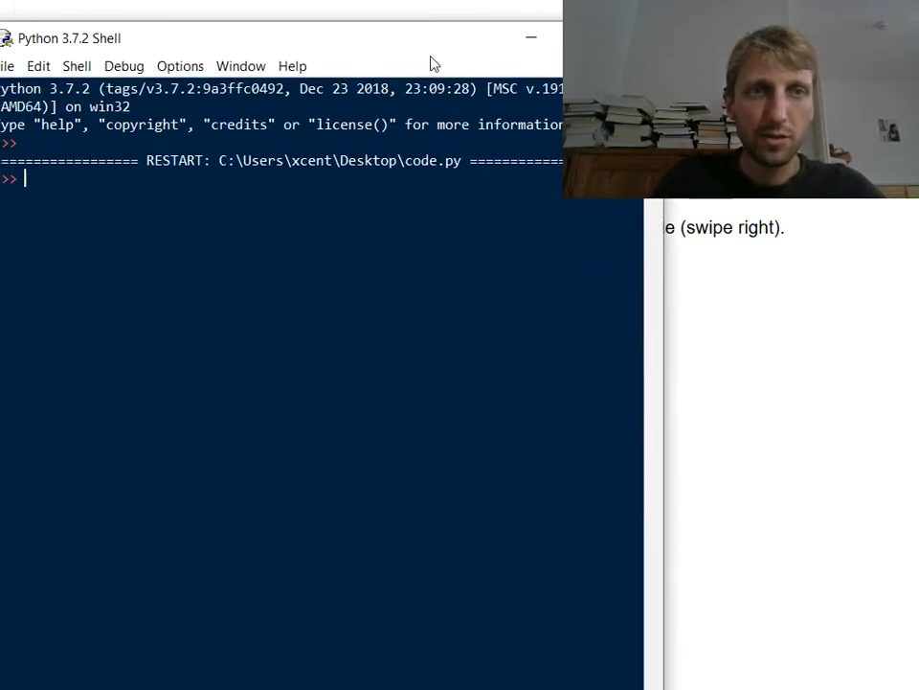
Run import this so the shell prints The Zen of Python, highlighting a few of its words.
{"action": "type", "text": "im"}
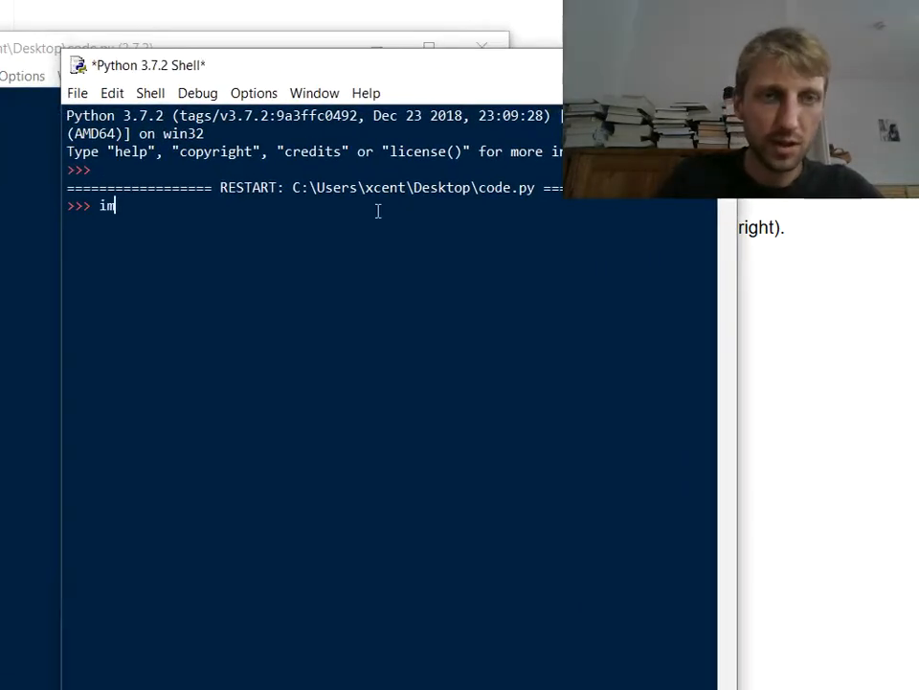
{"action": "type", "text": "port this"}
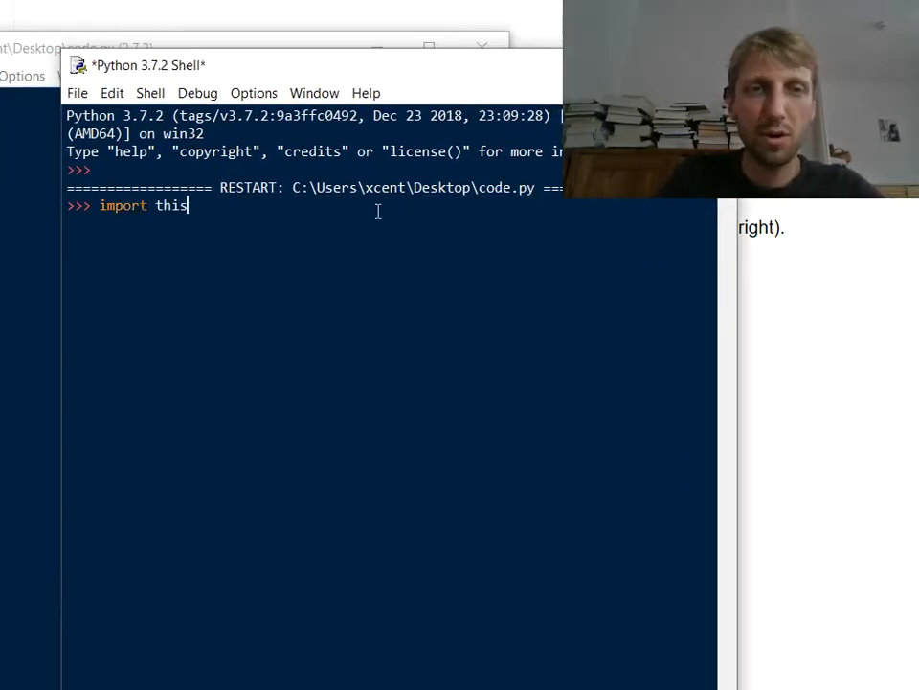
{"action": "key", "text": "Return"}
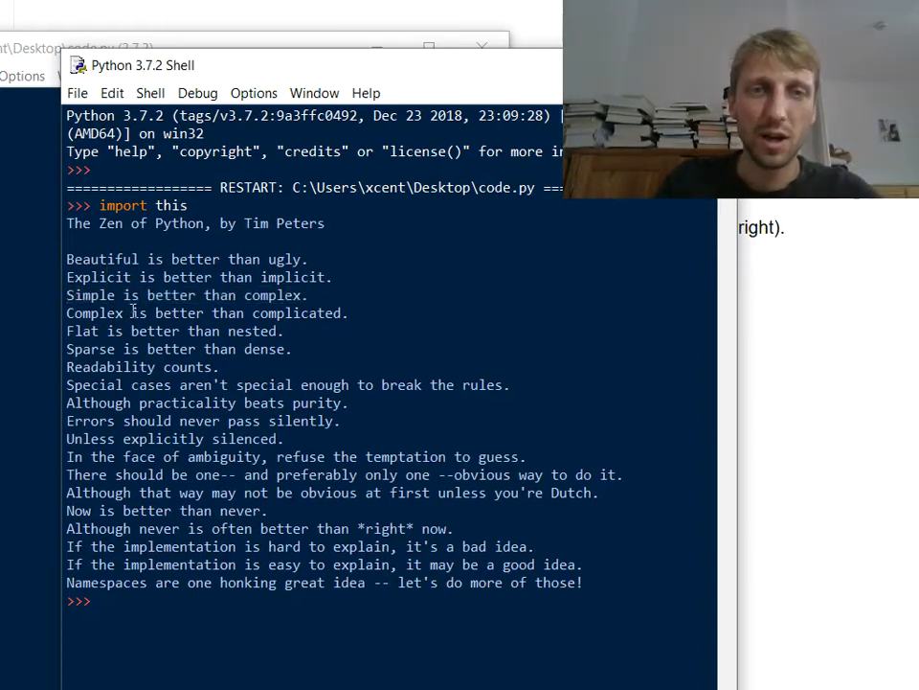
{"action": "double_click", "coordinate": [192, 313]}
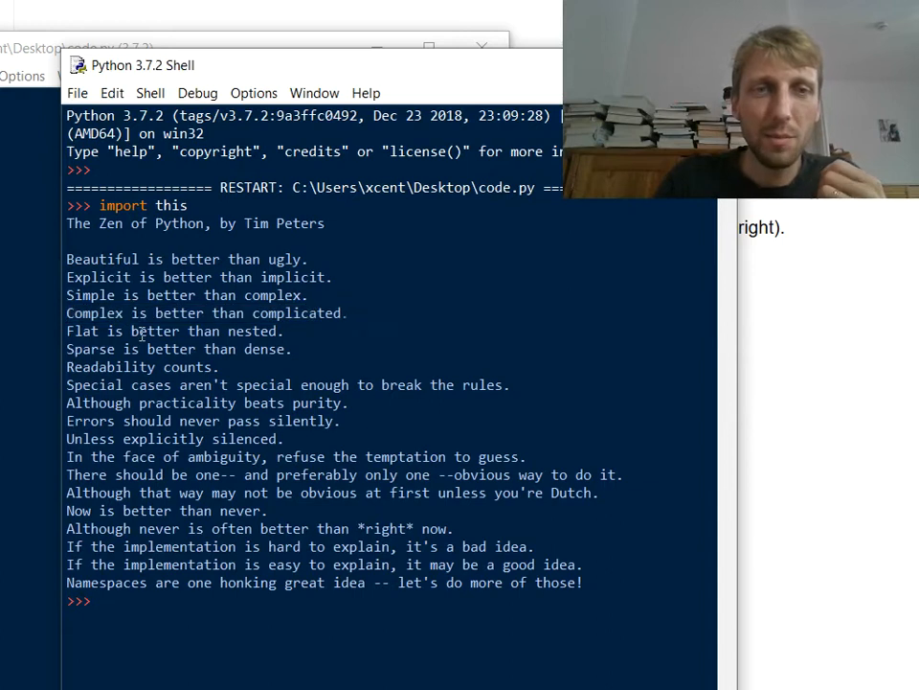
{"action": "double_click", "coordinate": [153, 329]}
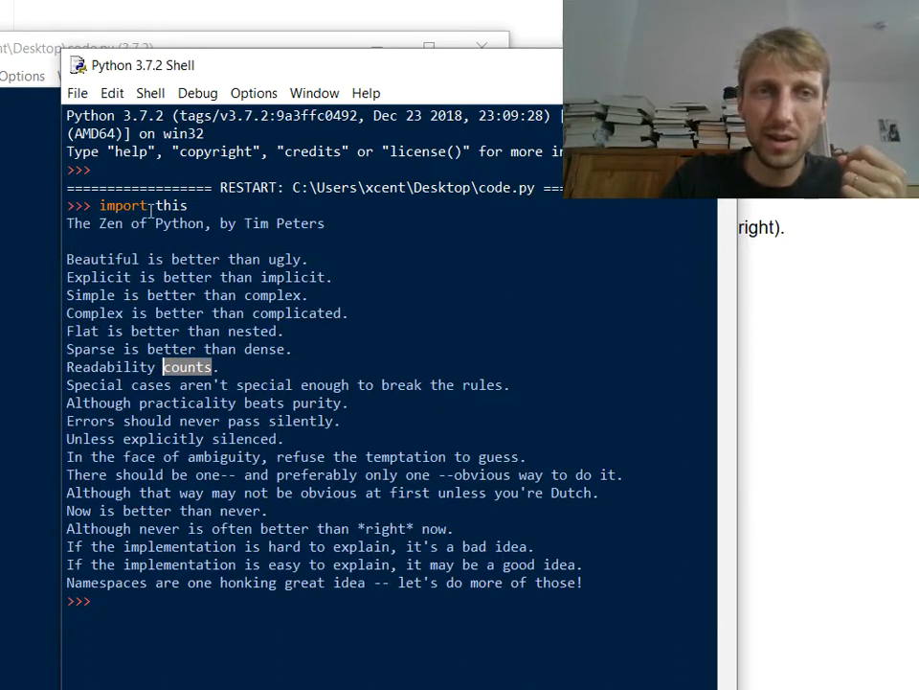
{"action": "double_click", "coordinate": [122, 205]}
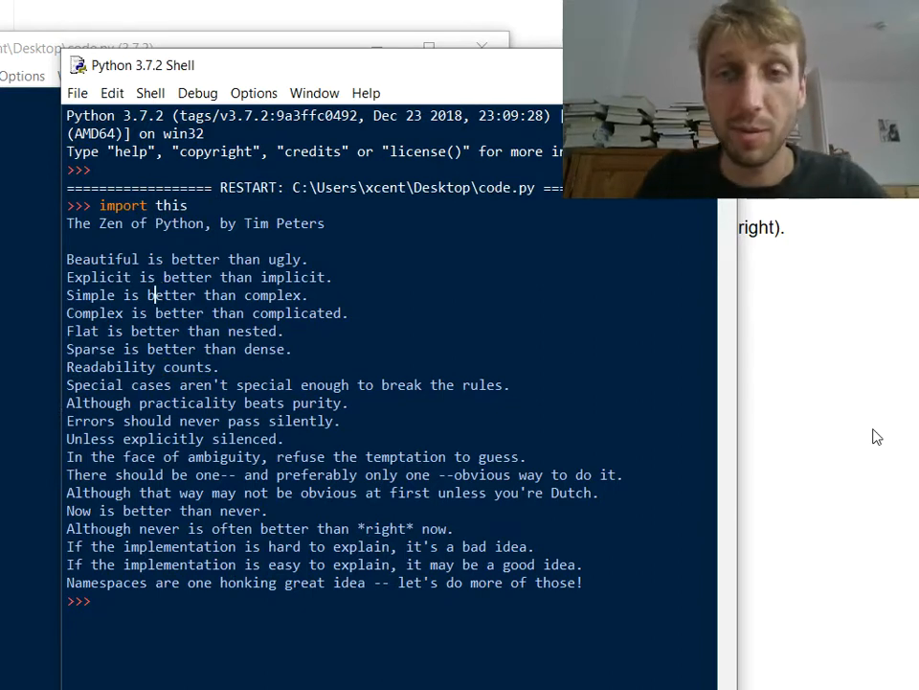
{"action": "mouse_move", "coordinate": [843, 427]}
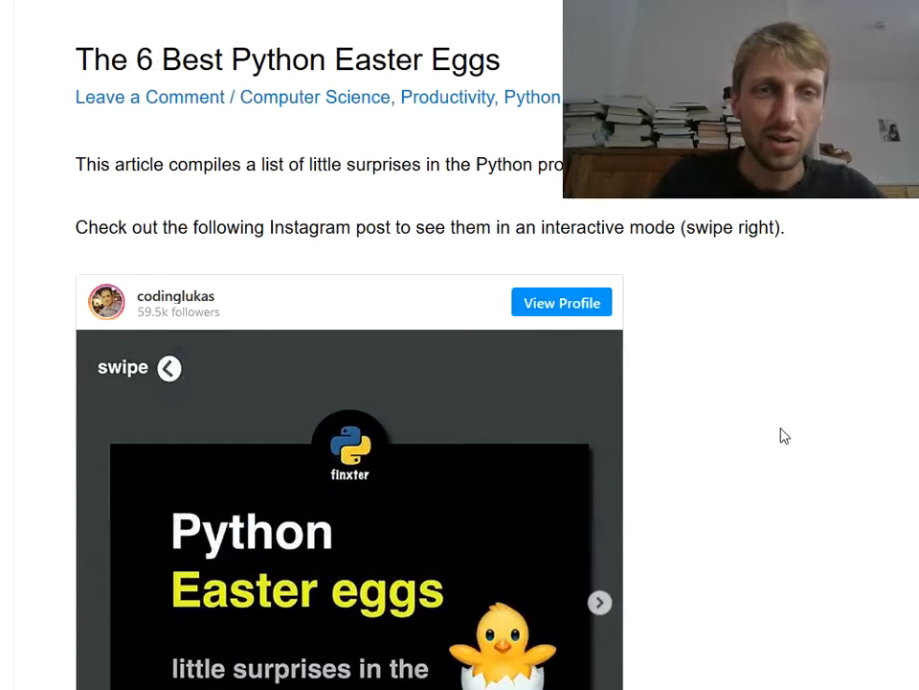
Bring the Python 3.7.2 shell forward and run import __hello__ so it prints Hello world!
{"action": "scroll", "scroll_direction": "down", "scroll_amount": 3}
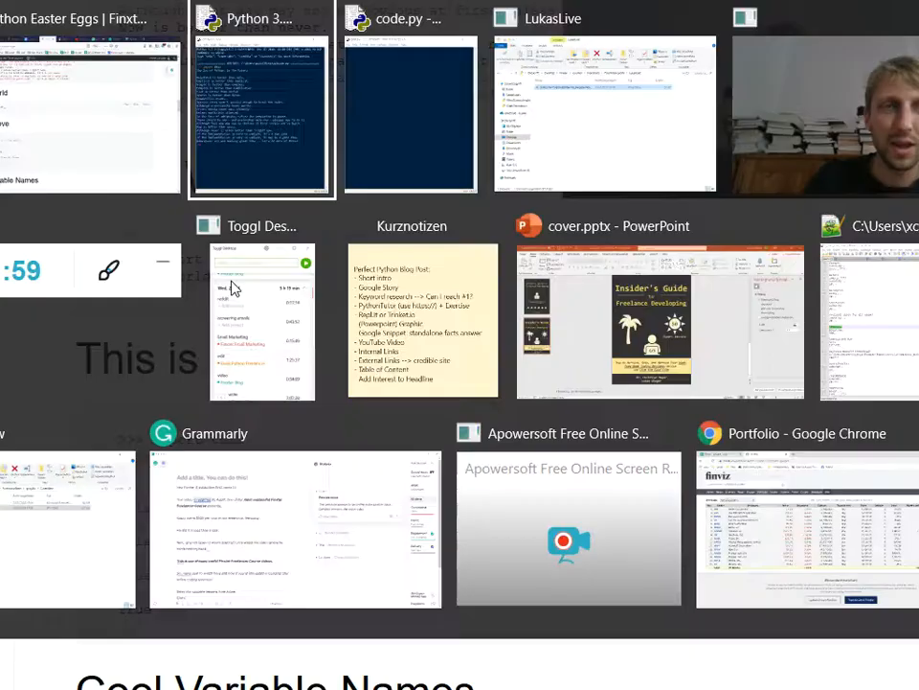
{"action": "left_click", "coordinate": [262, 115]}
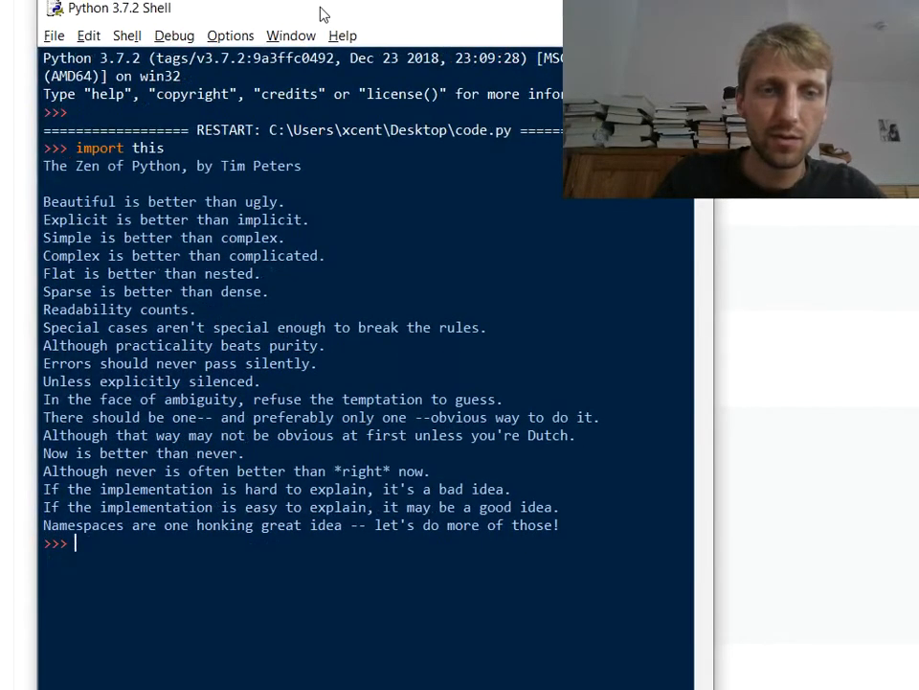
{"action": "mouse_move", "coordinate": [180, 644]}
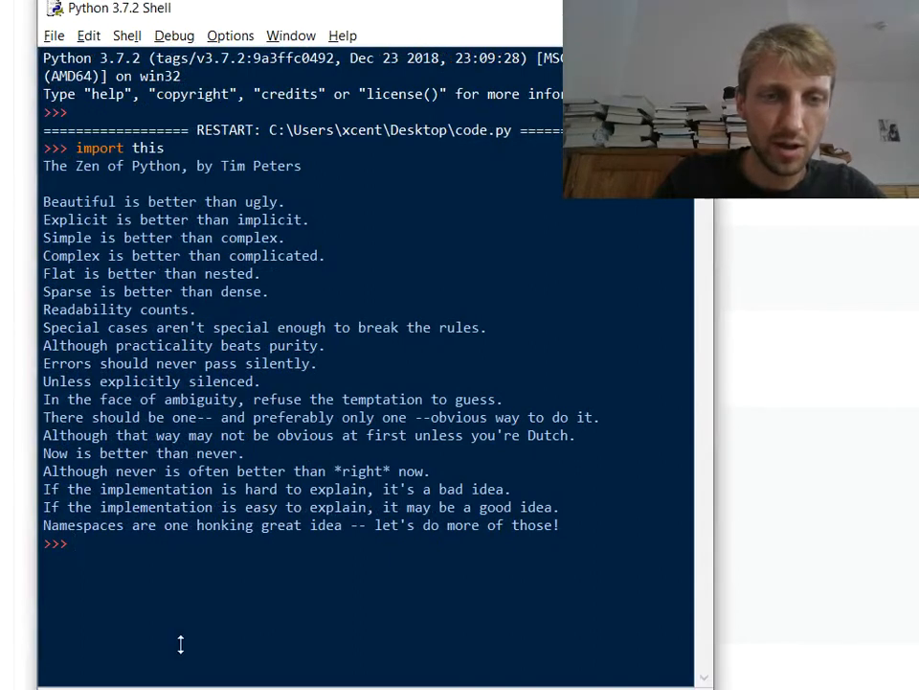
{"action": "type", "text": "impor"}
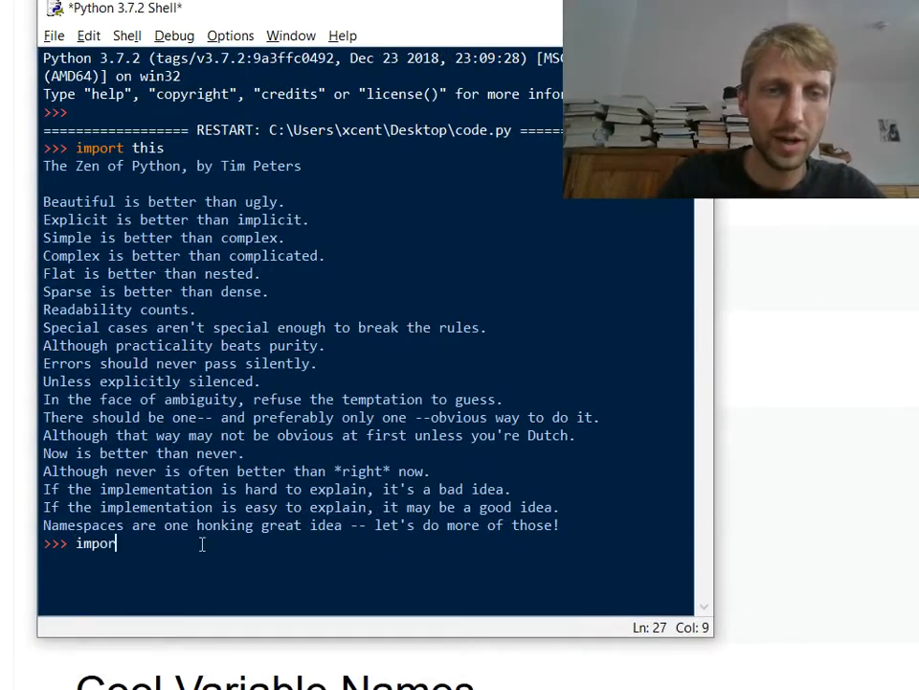
{"action": "type", "text": "__h"}
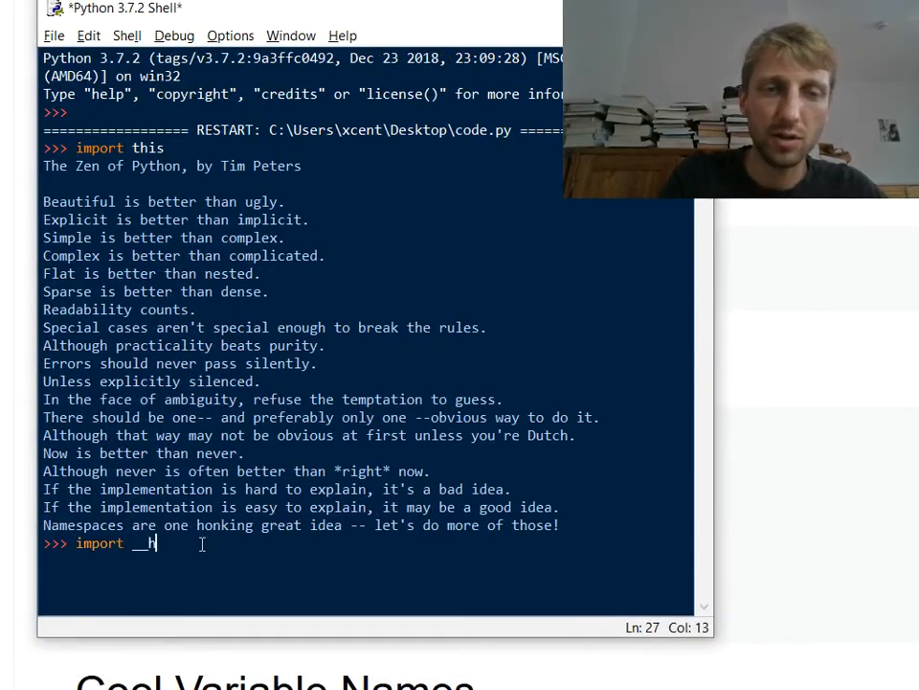
{"action": "type", "text": "ell"}
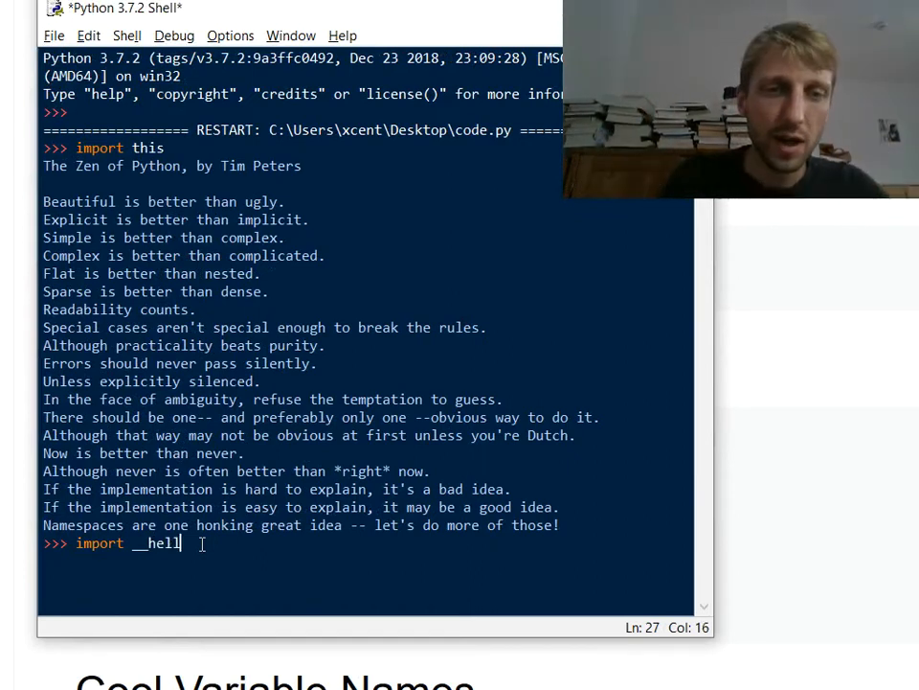
{"action": "type", "text": "o_}"}
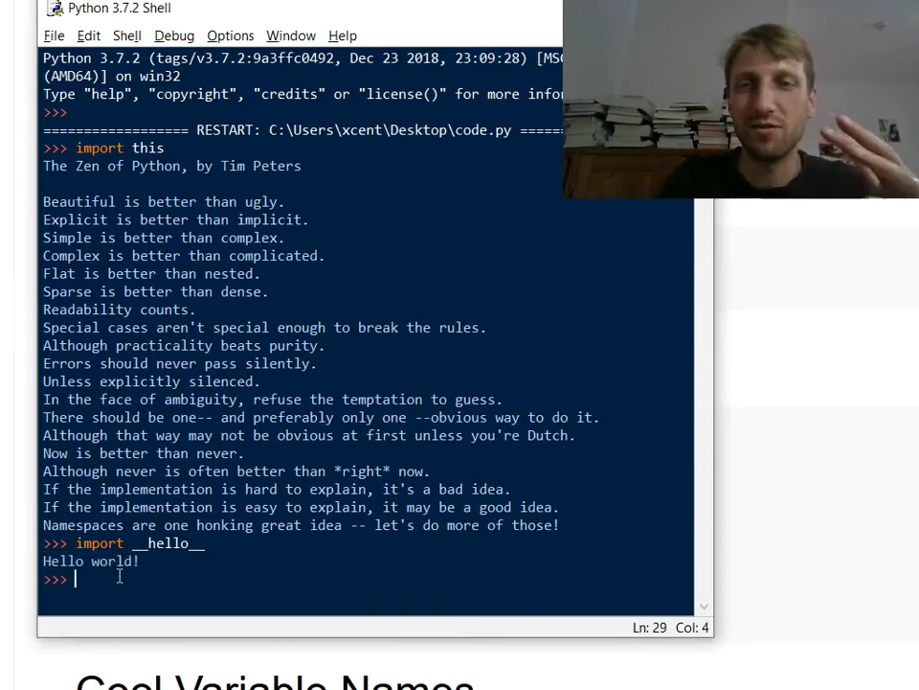
{"action": "double_click", "coordinate": [169, 544]}
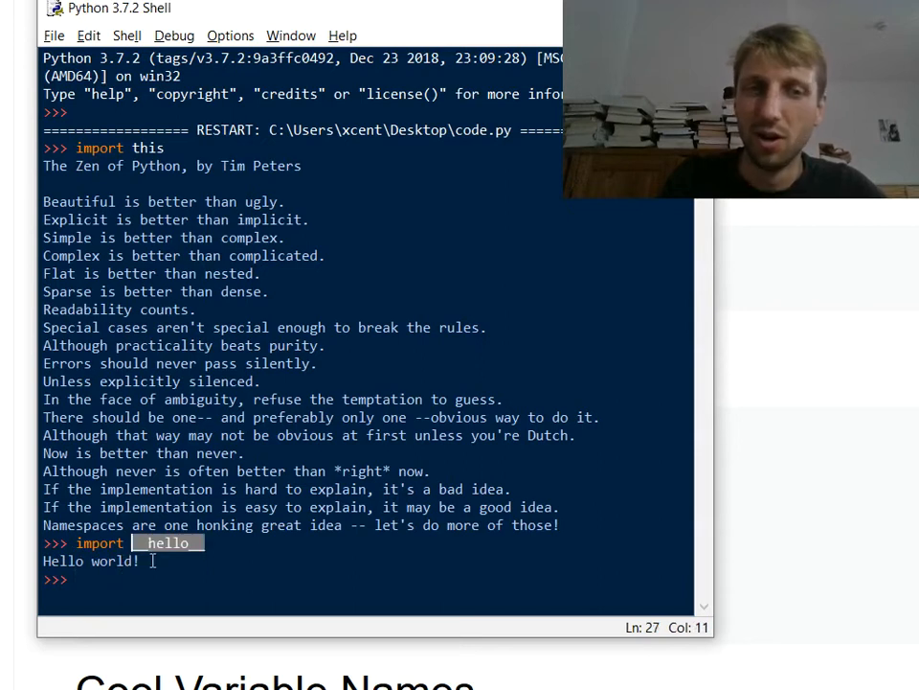
{"action": "type", "text": "__hello__"}
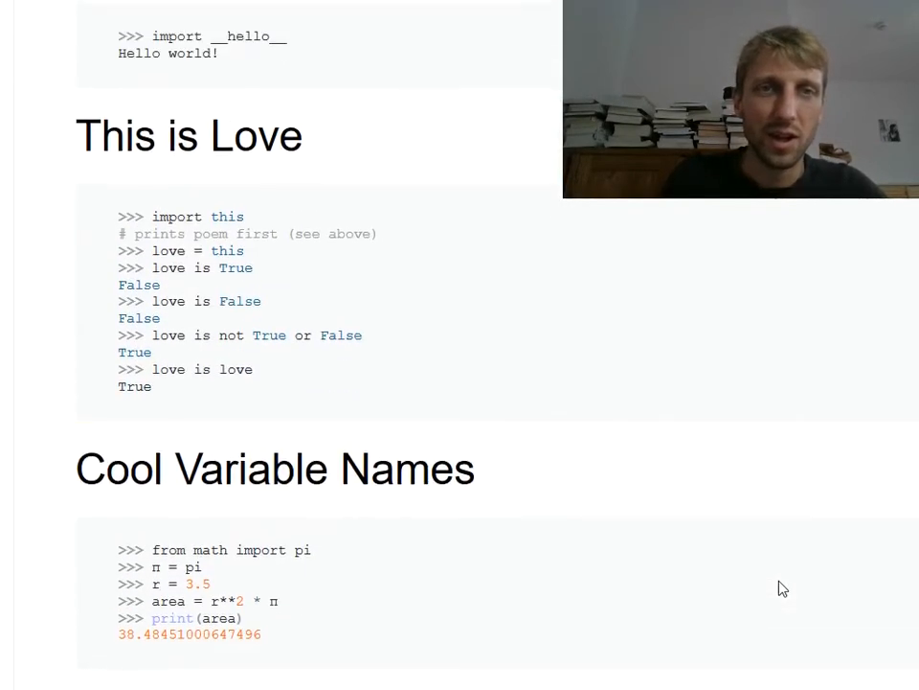
Re-run import this and assign love = this in the shell.
{"action": "scroll", "scroll_direction": "up", "scroll_amount": 3}
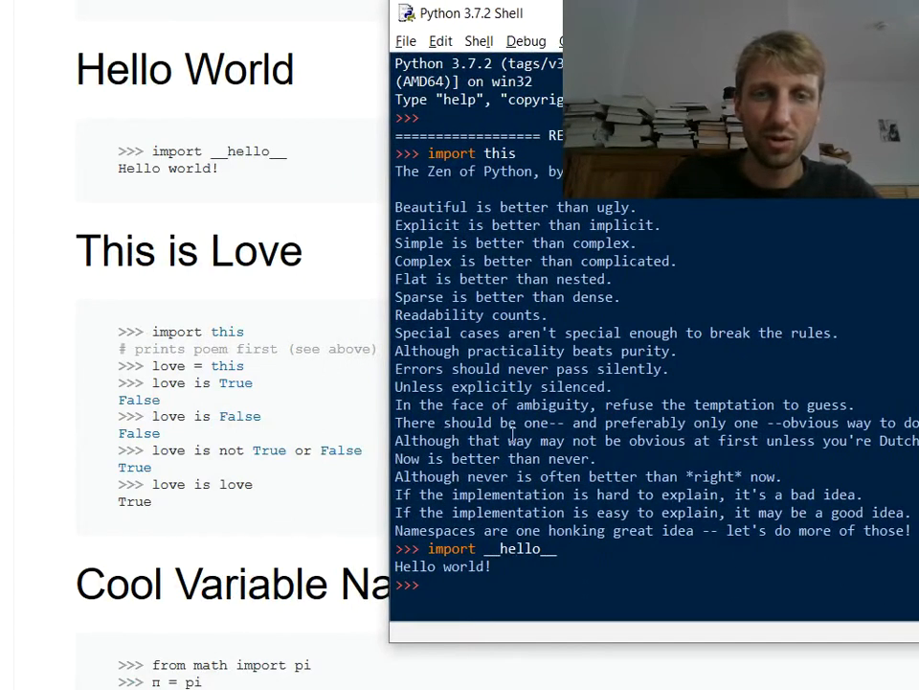
{"action": "type", "text": "import this"}
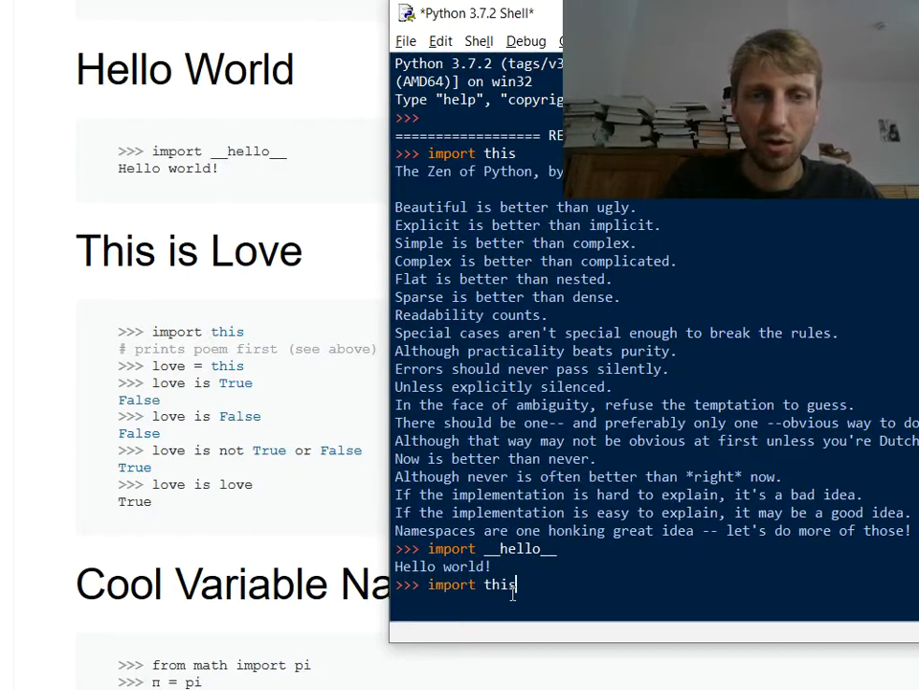
{"action": "key", "text": "Return"}
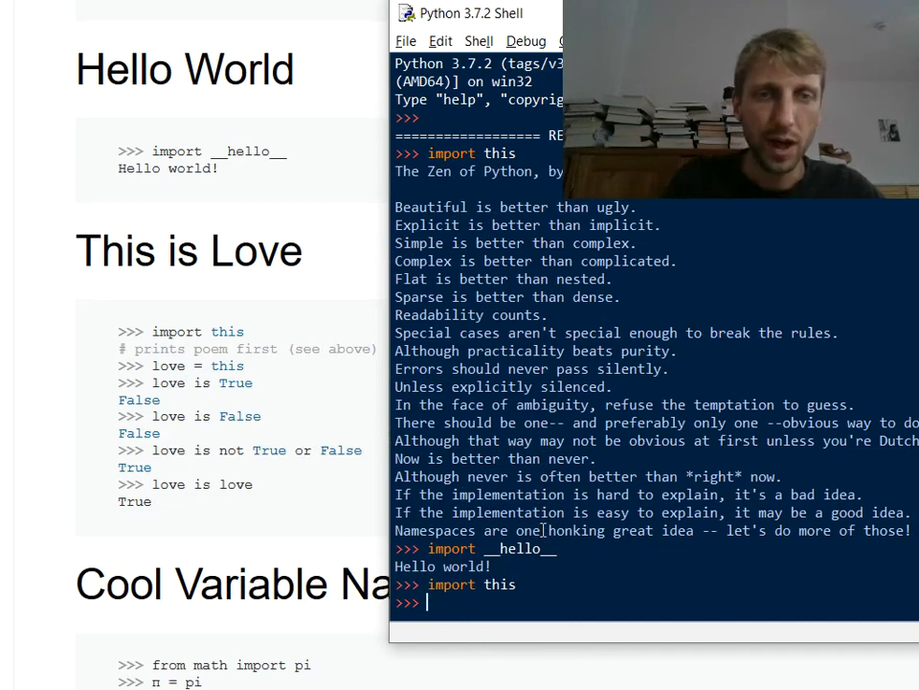
{"action": "type", "text": "love = this"}
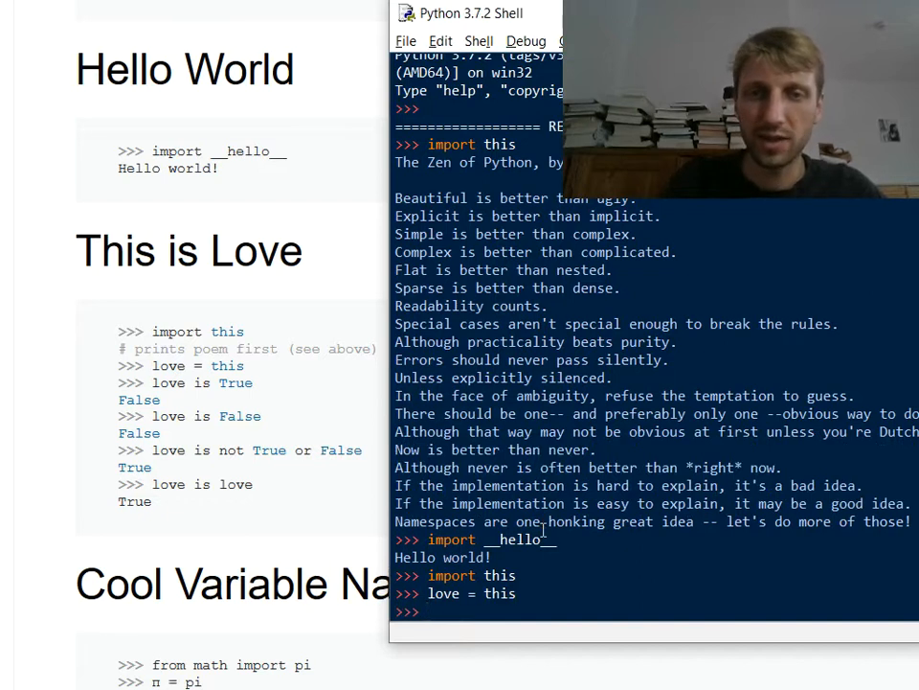
{"action": "double_click", "coordinate": [442, 594]}
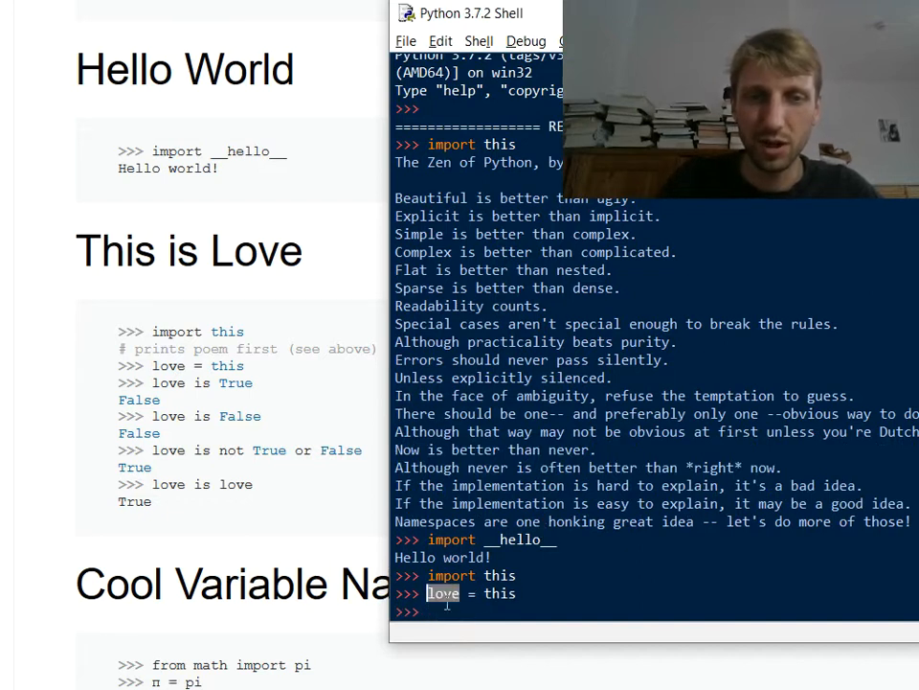
Evaluate love is True and love is False, both giving False.
{"action": "type", "text": "lo"}
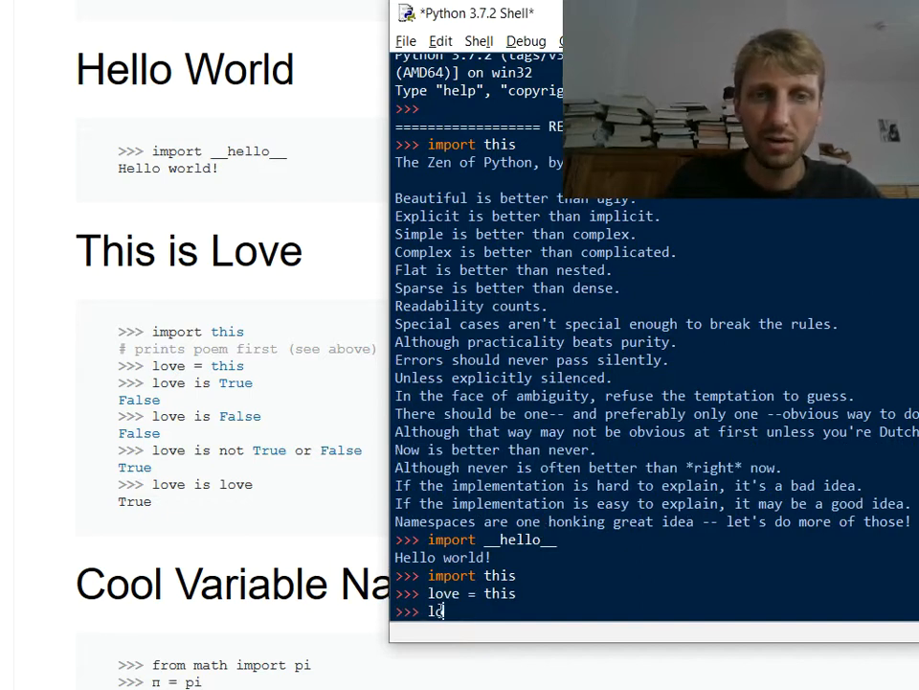
{"action": "type", "text": "ove is True"}
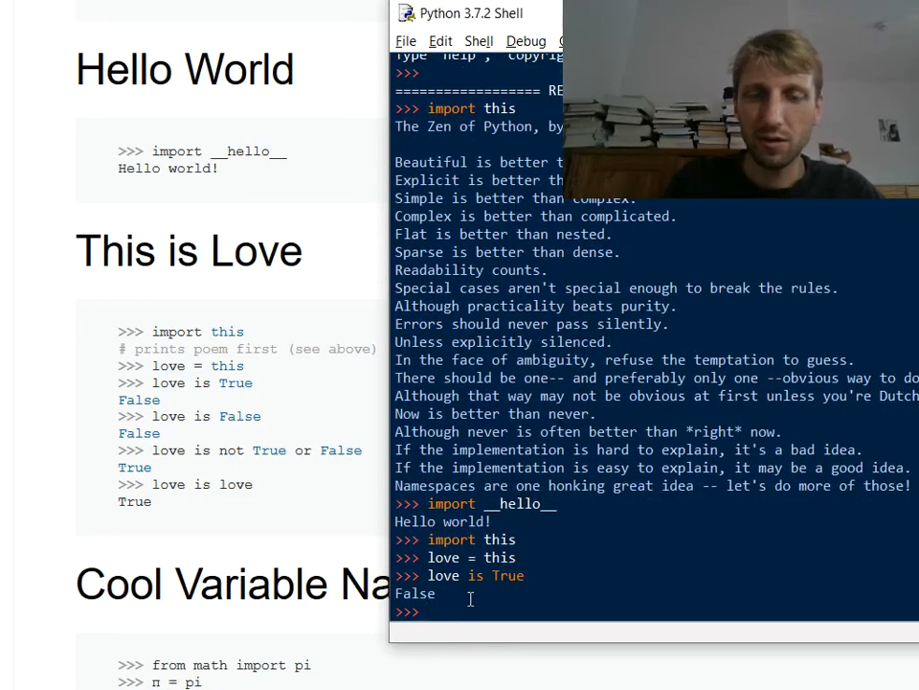
{"action": "double_click", "coordinate": [443, 575]}
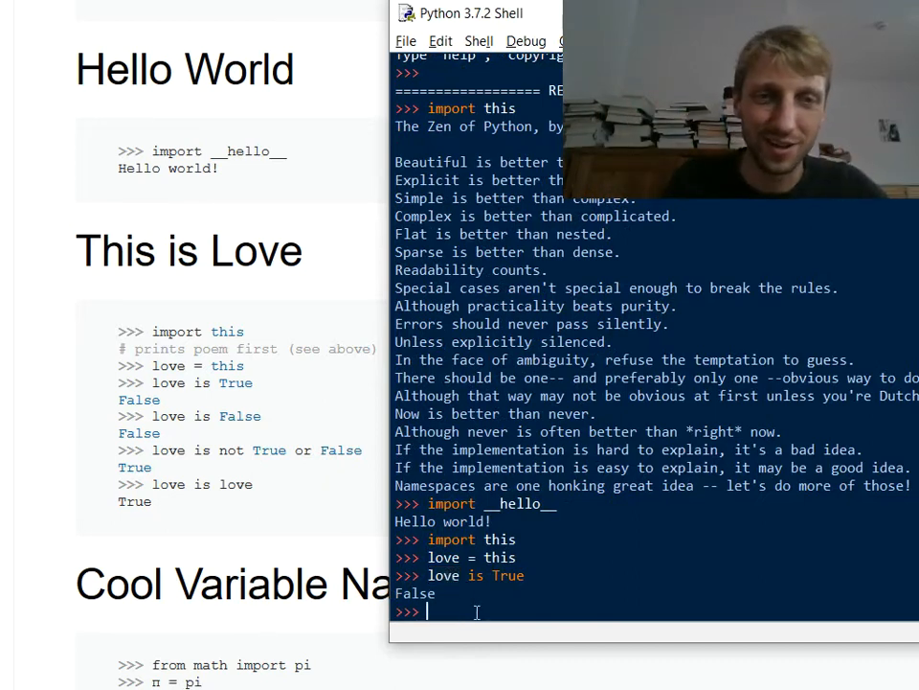
{"action": "type", "text": "loves"}
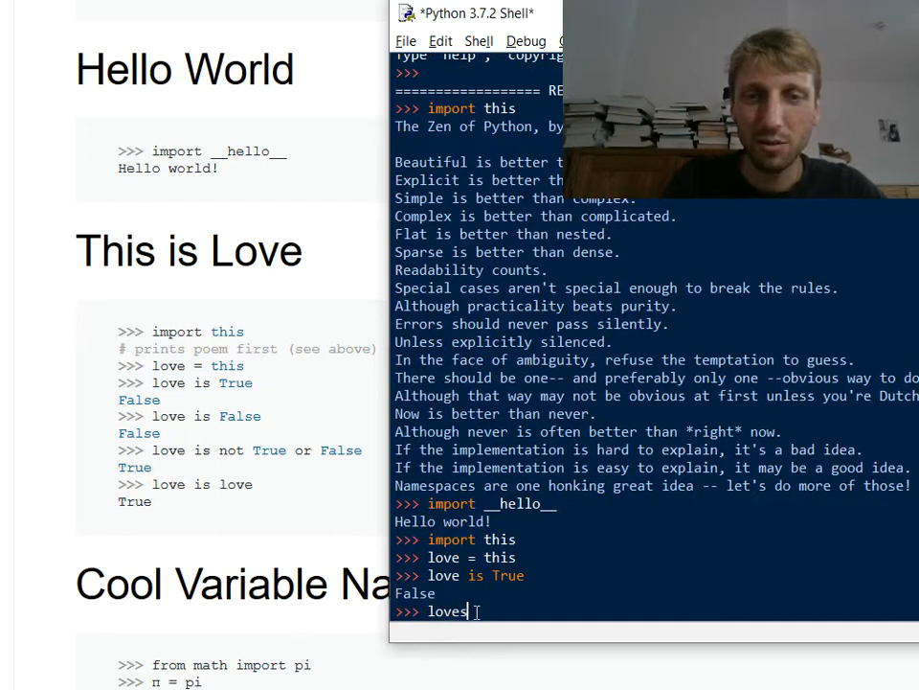
{"action": "key", "text": "Backspace"}
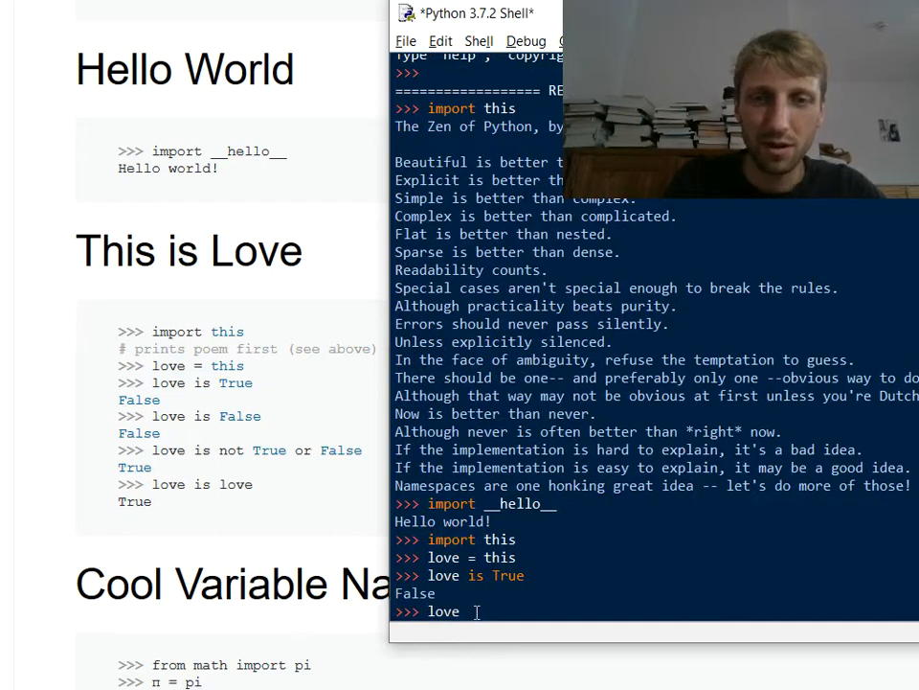
{"action": "type", "text": " is False"}
{"action": "key", "text": "Return"}
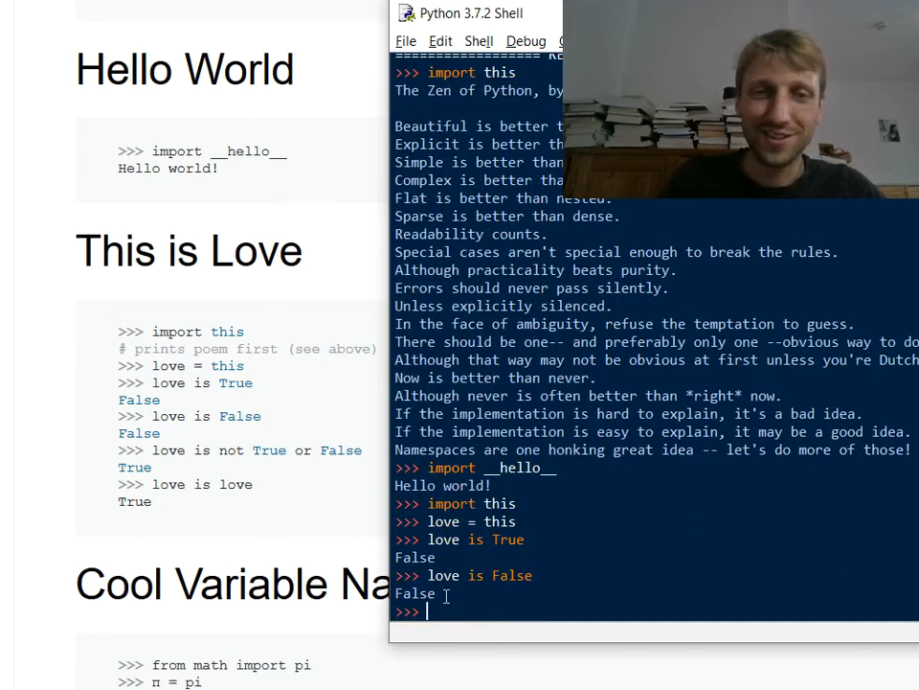
Evaluate love is not True or False and love is love, both giving True.
{"action": "type", "text": "love is no"}
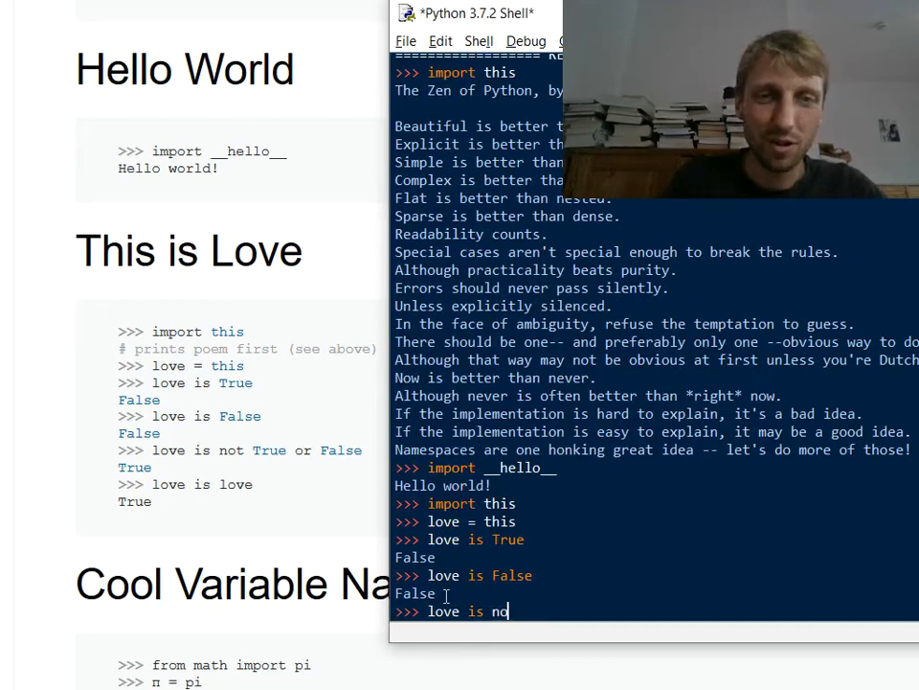
{"action": "type", "text": "t True or False"}
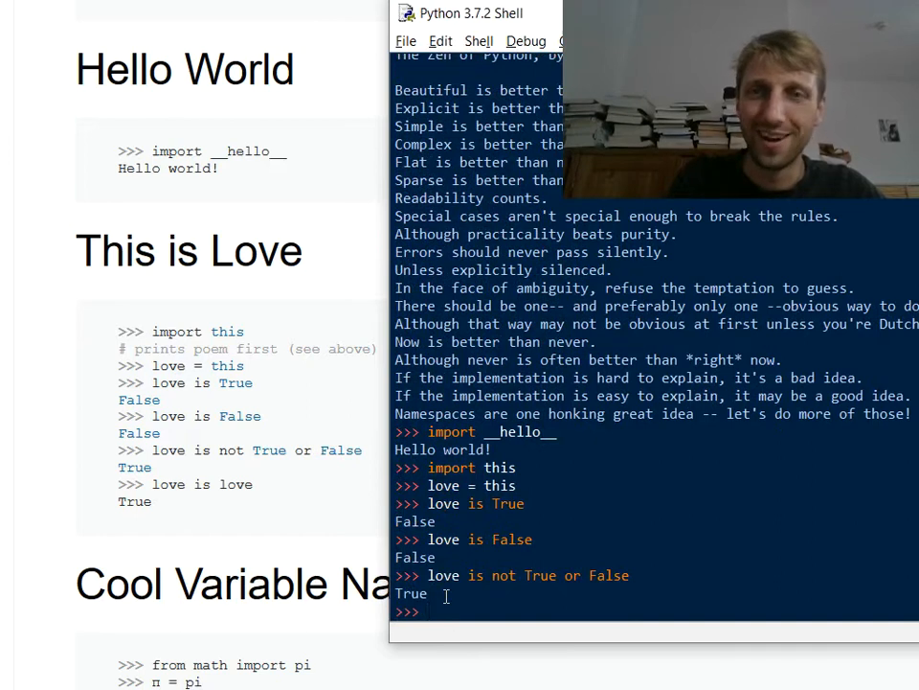
{"action": "type", "text": "love is love"}
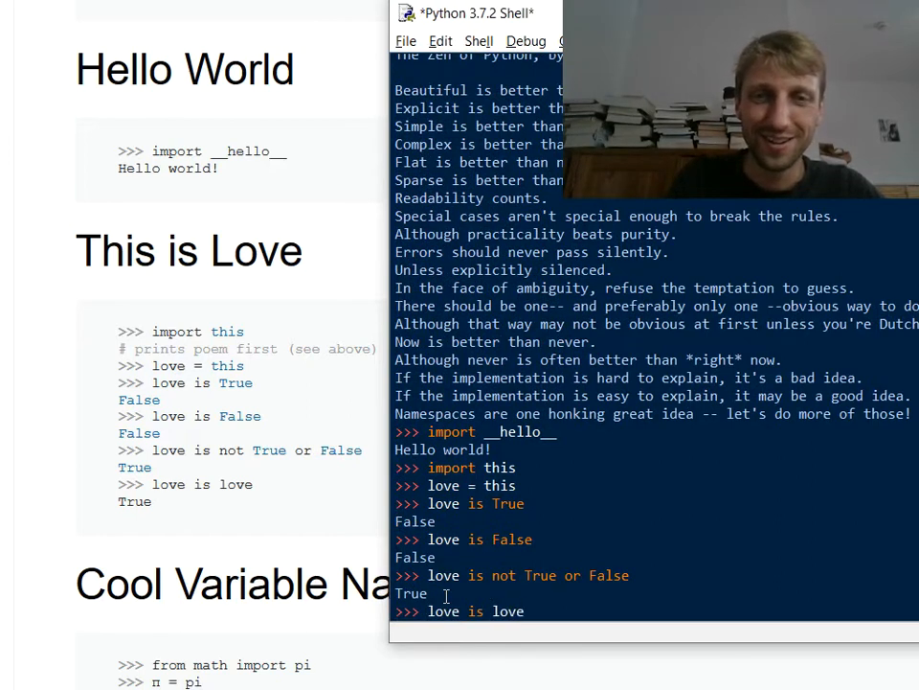
{"action": "key", "text": "Return"}
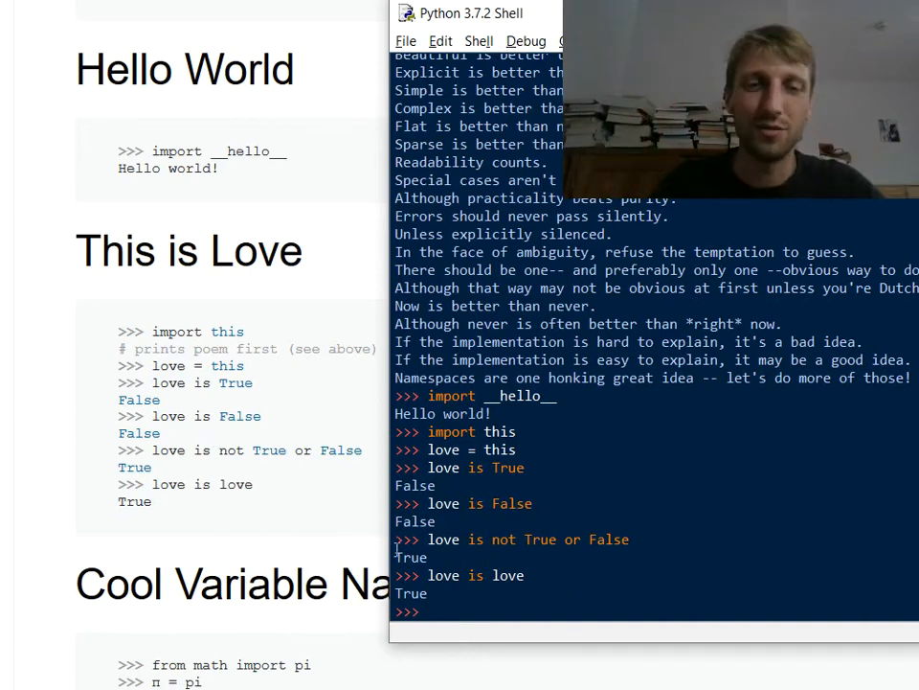
Run from math import pi and assign π = pi, following the article's example.
{"action": "scroll", "scroll_direction": "down", "scroll_amount": 3}
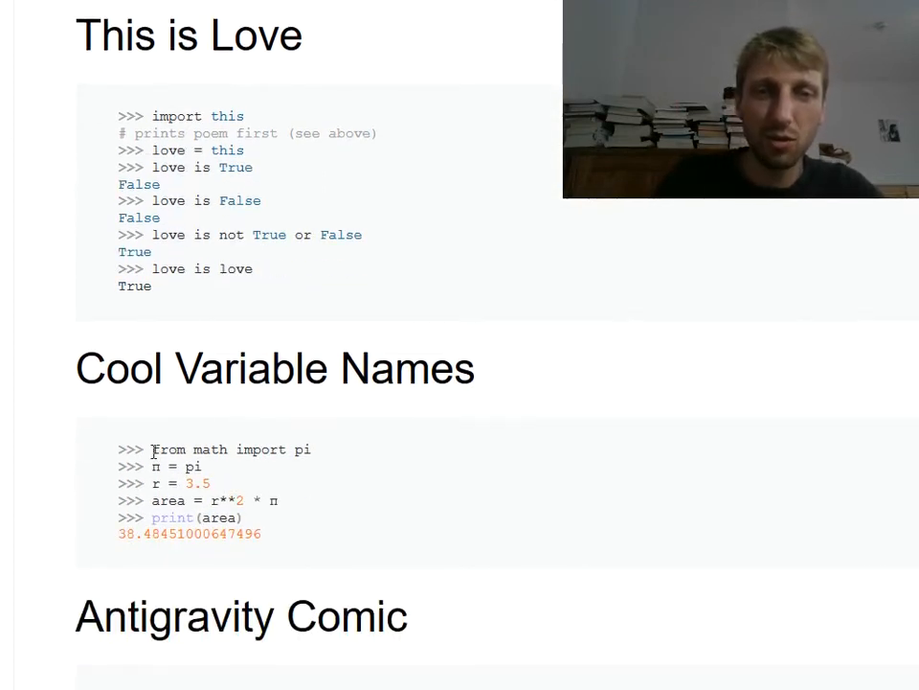
{"action": "double_click", "coordinate": [230, 448]}
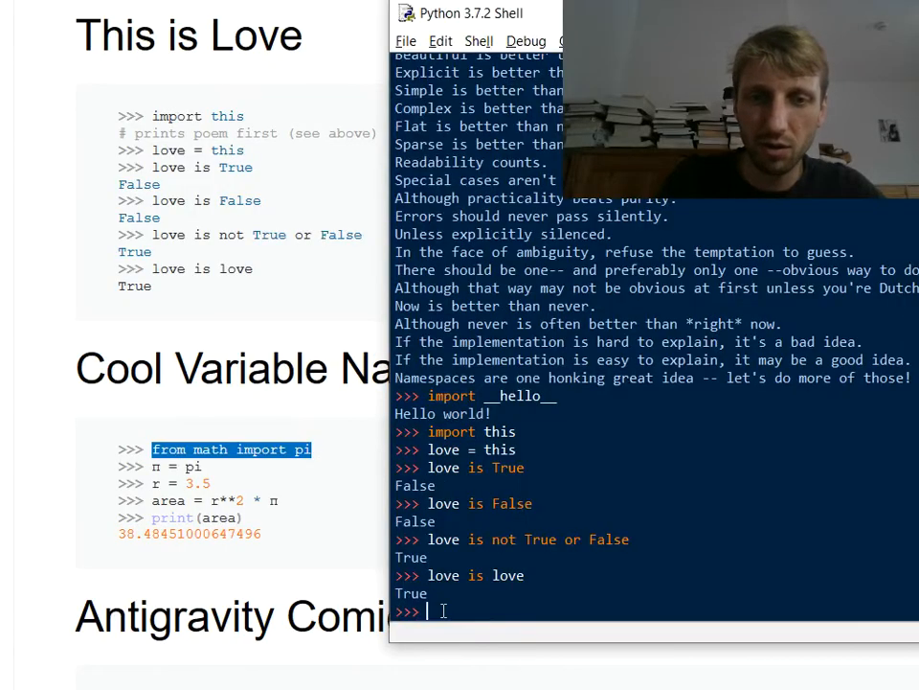
{"action": "type", "text": "from math import pi"}
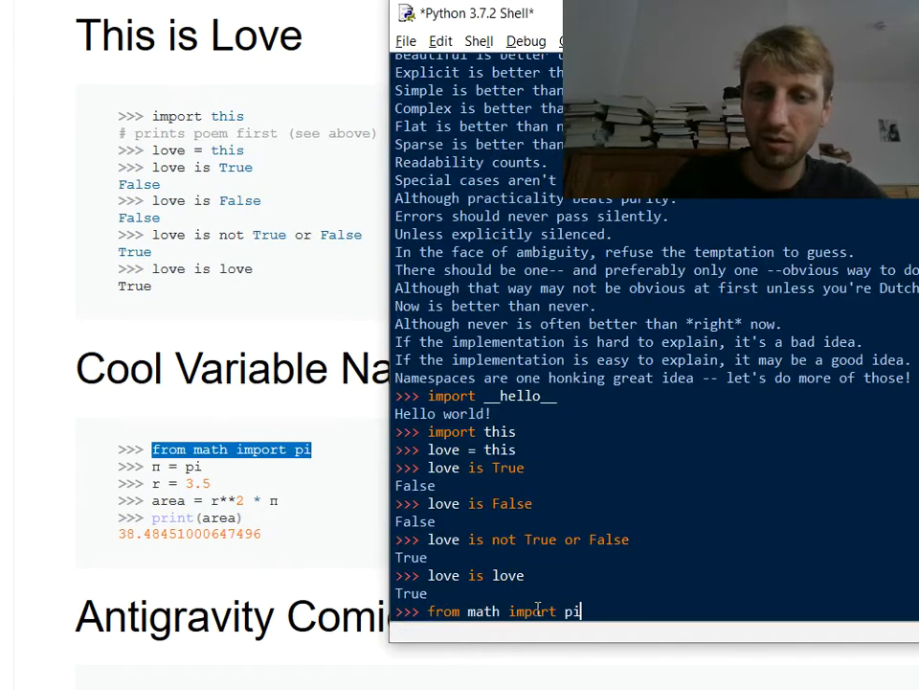
{"action": "key", "text": "Return"}
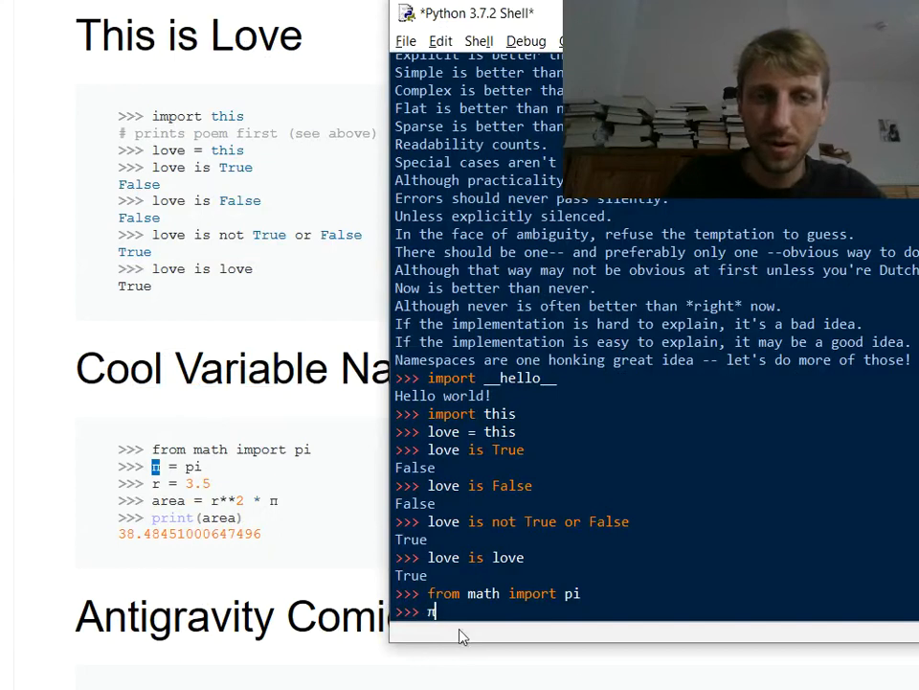
{"action": "type", "text": "= pi"}
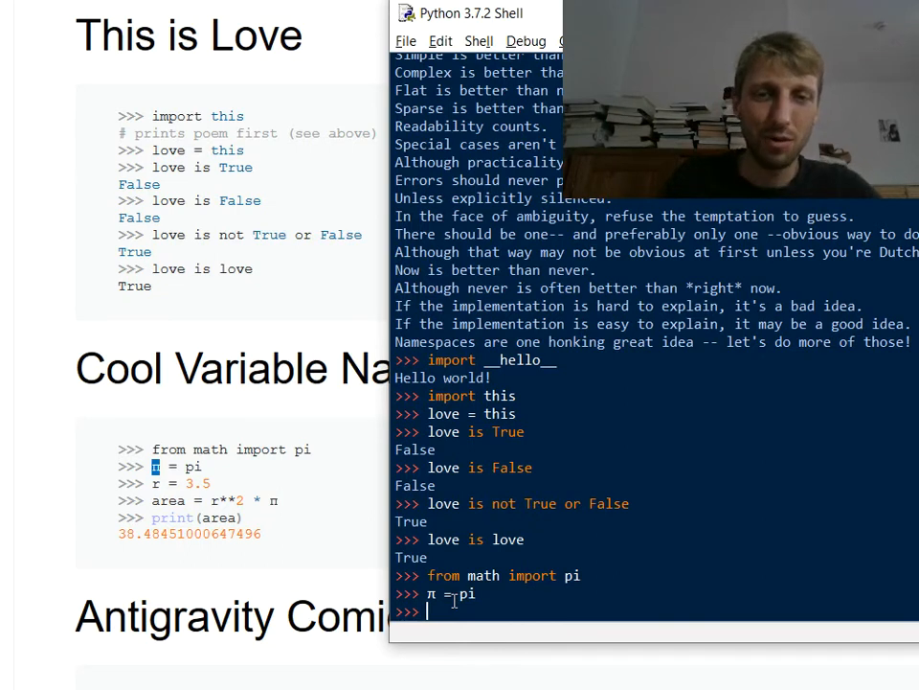
Set r = 3.5, compute area = r**2 * π and print it as 38.48451000647496.
{"action": "type", "text": "r = 3.5"}
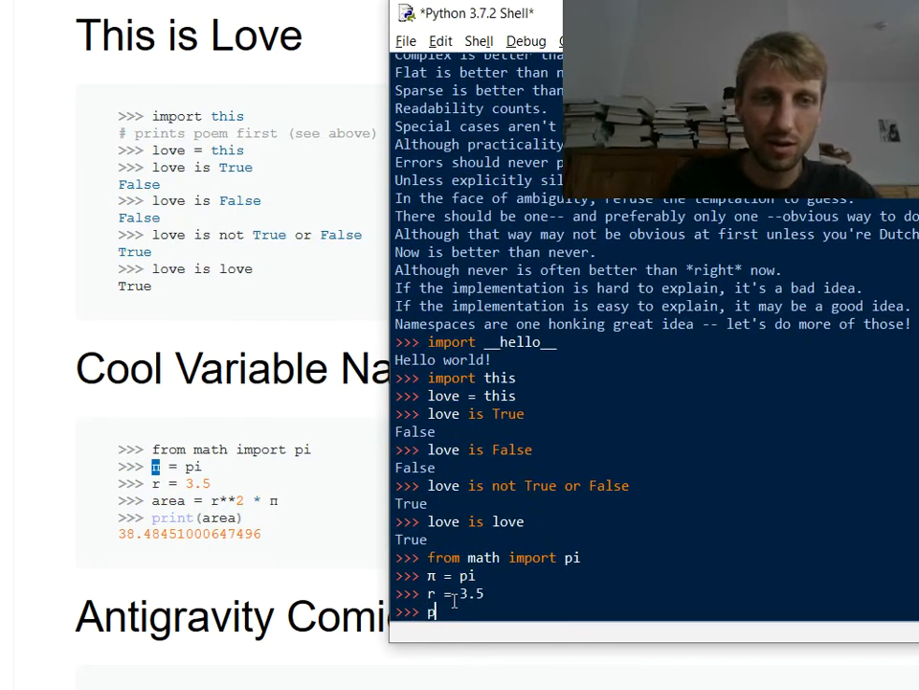
{"action": "type", "text": "area ="}
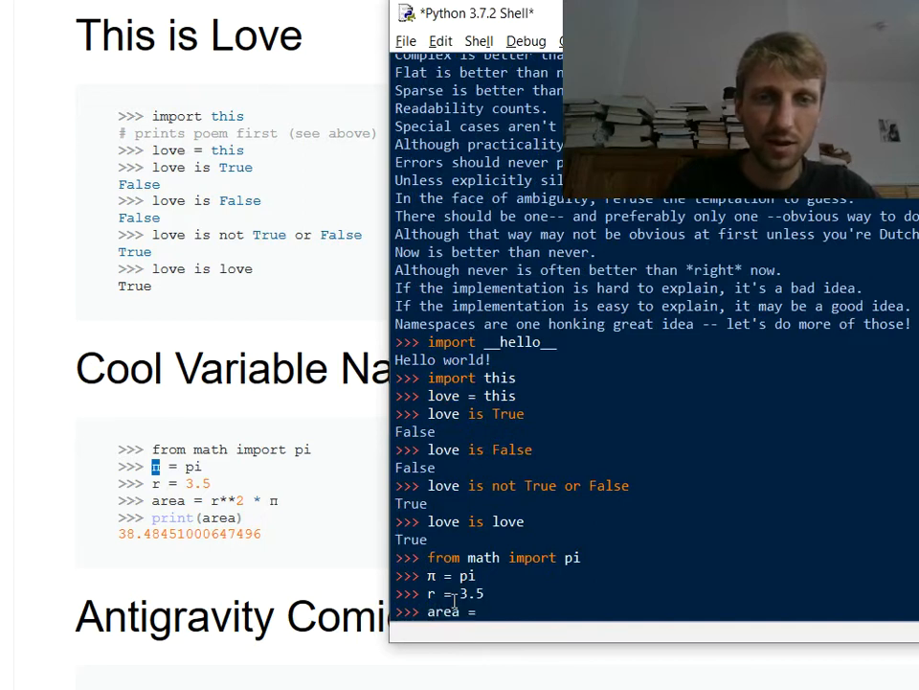
{"action": "type", "text": "r**2"}
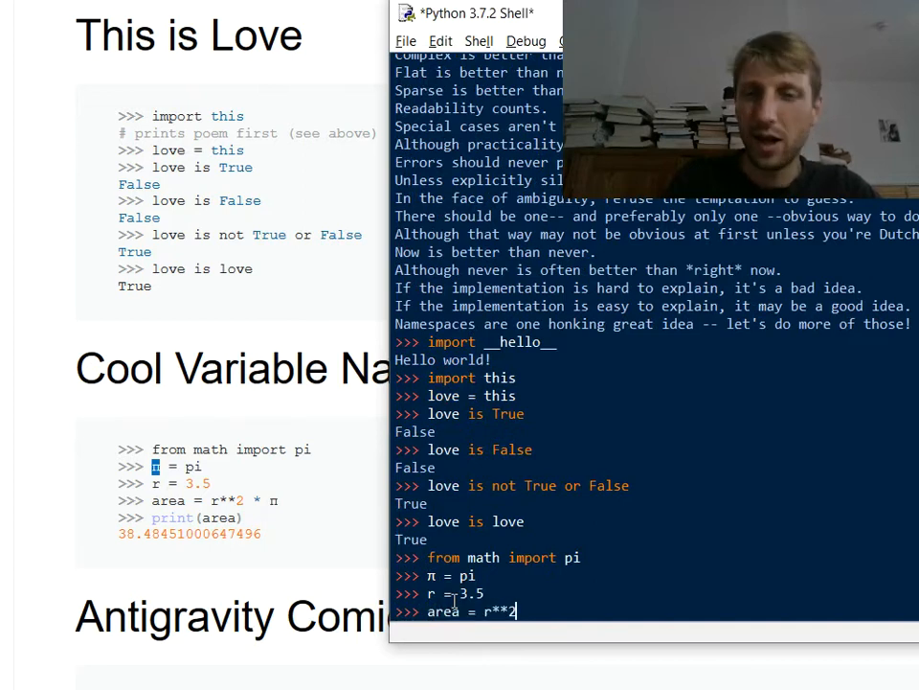
{"action": "type", "text": "*"}
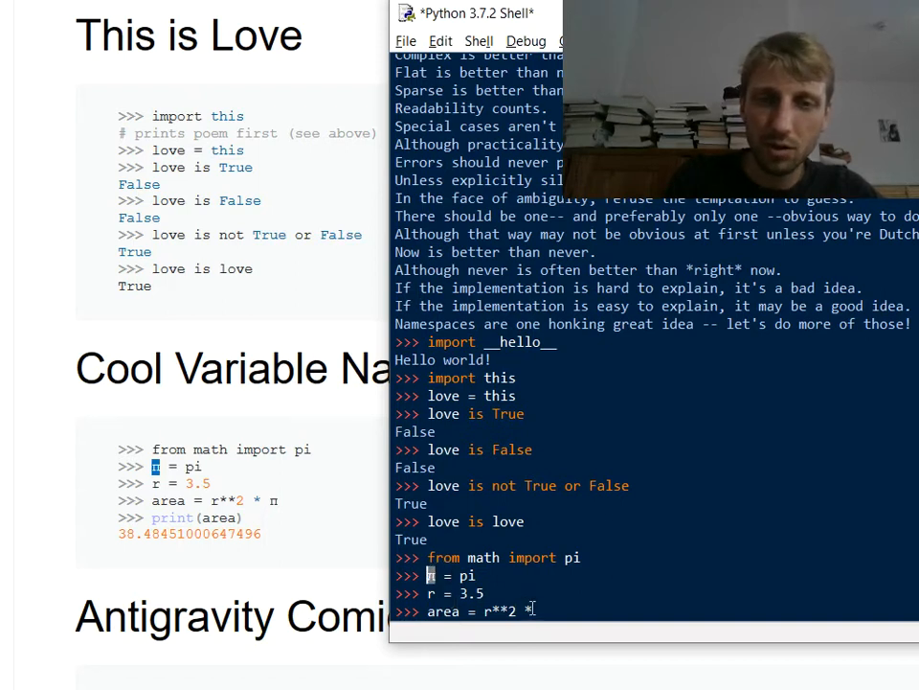
{"action": "key", "text": "Return"}
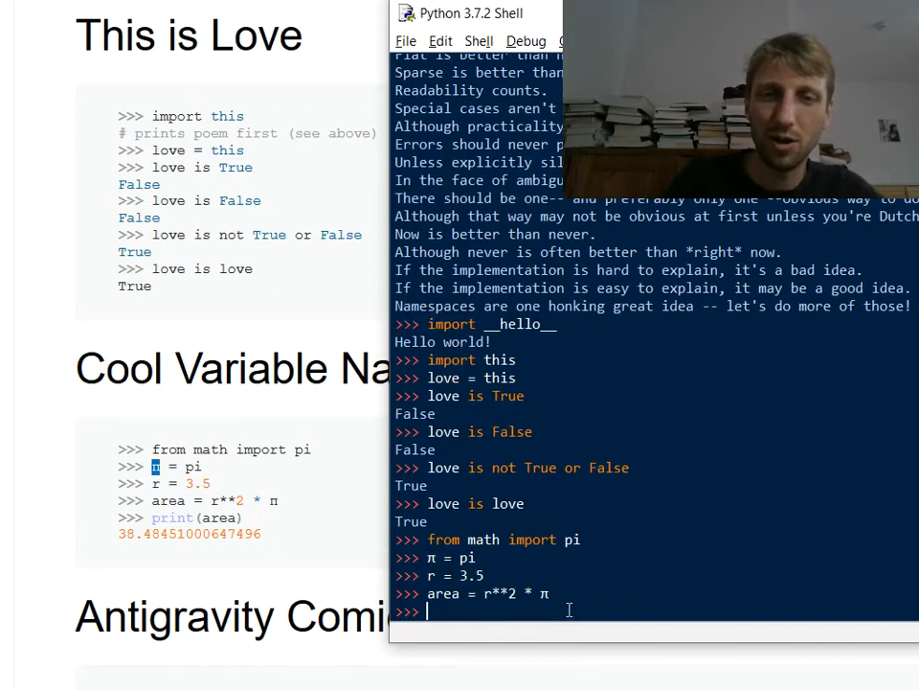
{"action": "type", "text": "prin"}
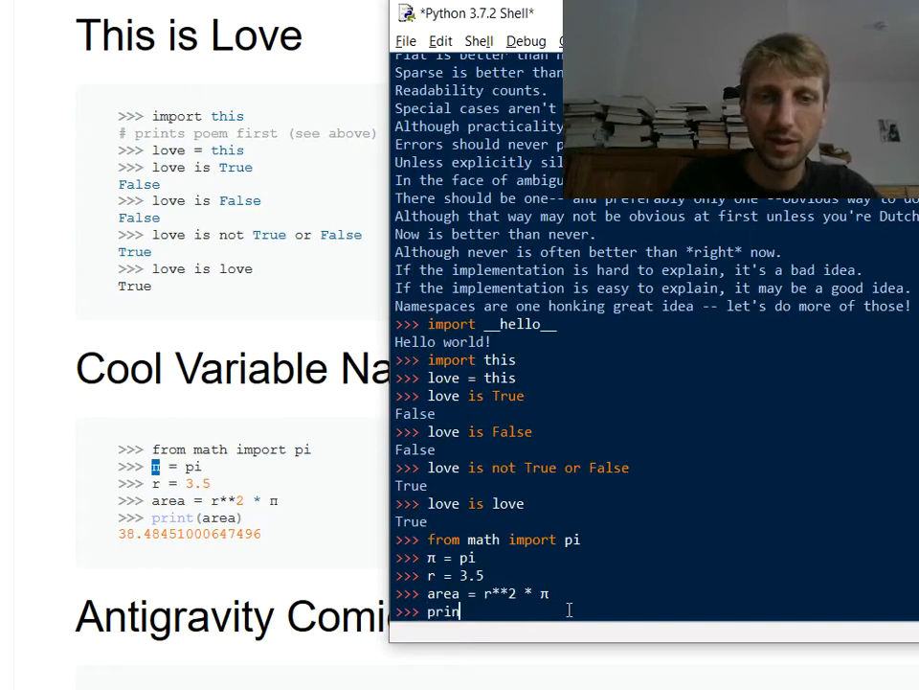
{"action": "type", "text": "t(area)"}
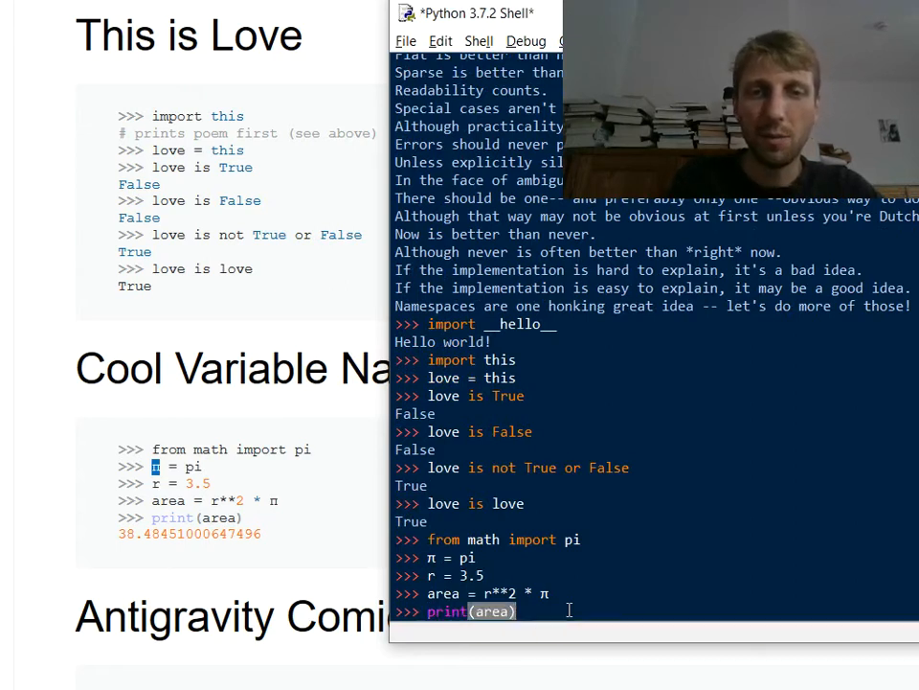
{"action": "key", "text": "Return"}
{"action": "type", "text": "import antigra"}
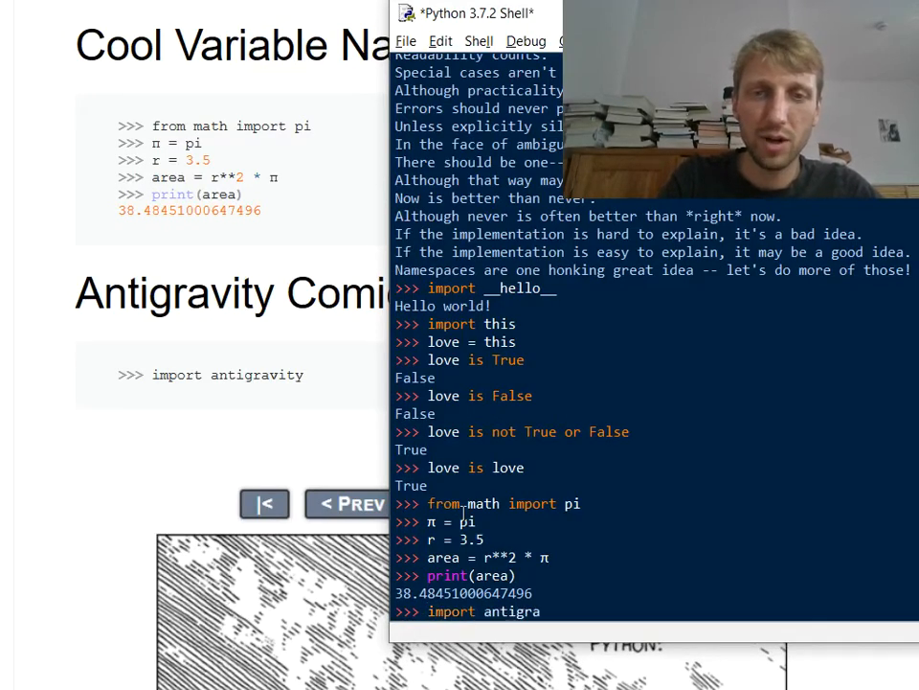
Run import antigravity so the xkcd Python comic (353) opens in the browser.
{"action": "key", "text": "Return"}
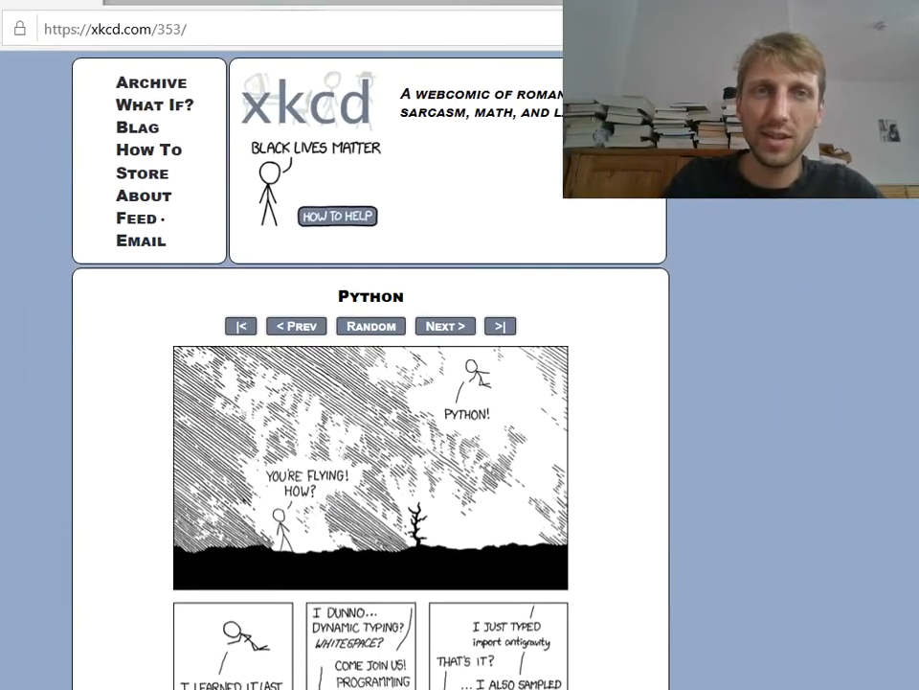
{"action": "scroll", "scroll_direction": "down", "scroll_amount": 3}
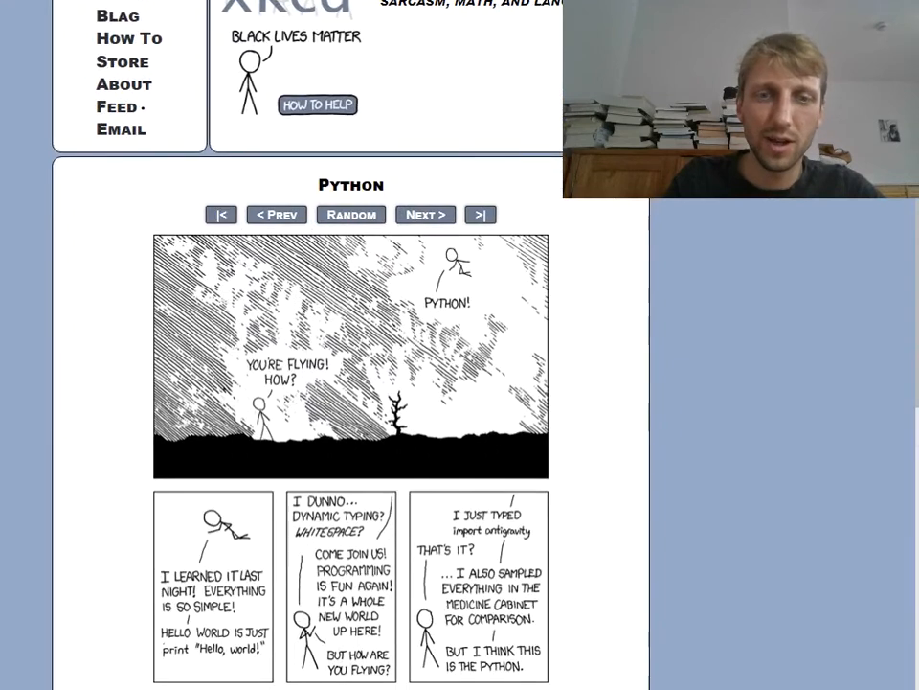
{"action": "mouse_move", "coordinate": [215, 404]}
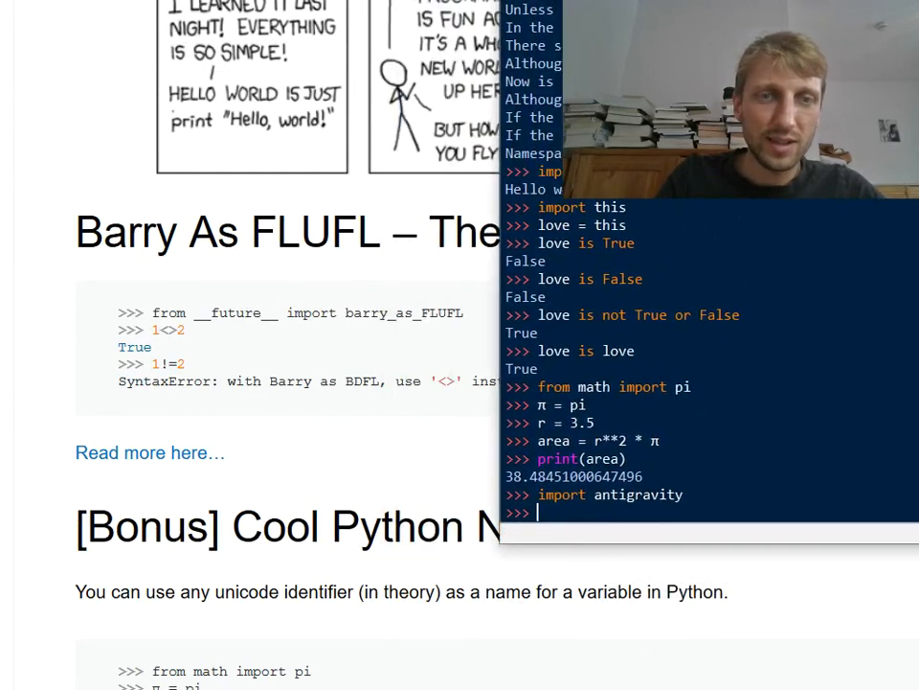
{"action": "scroll", "scroll_direction": "down", "scroll_amount": 3}
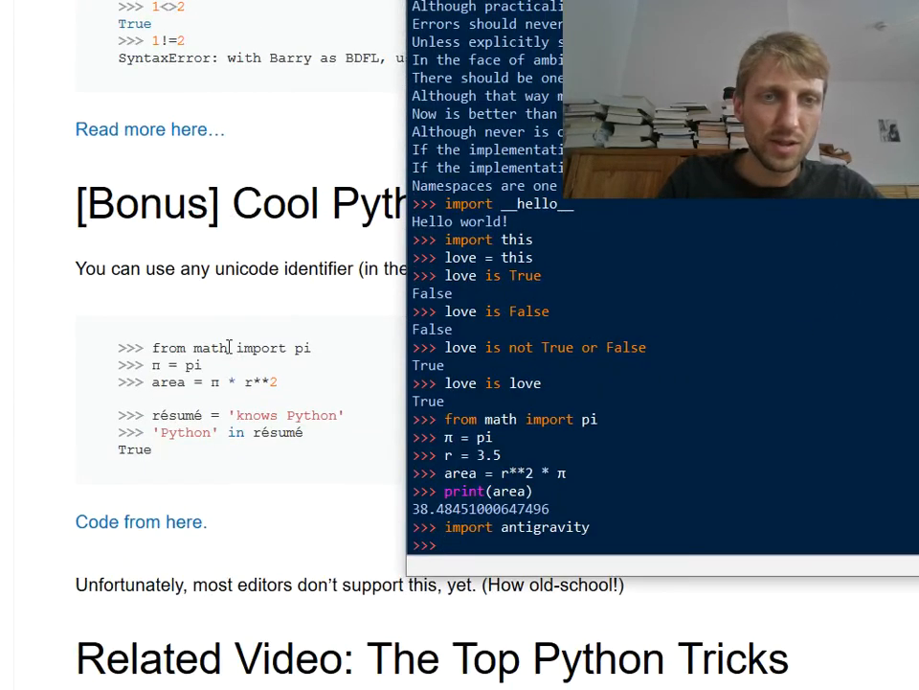
{"action": "scroll", "scroll_direction": "down", "scroll_amount": 3}
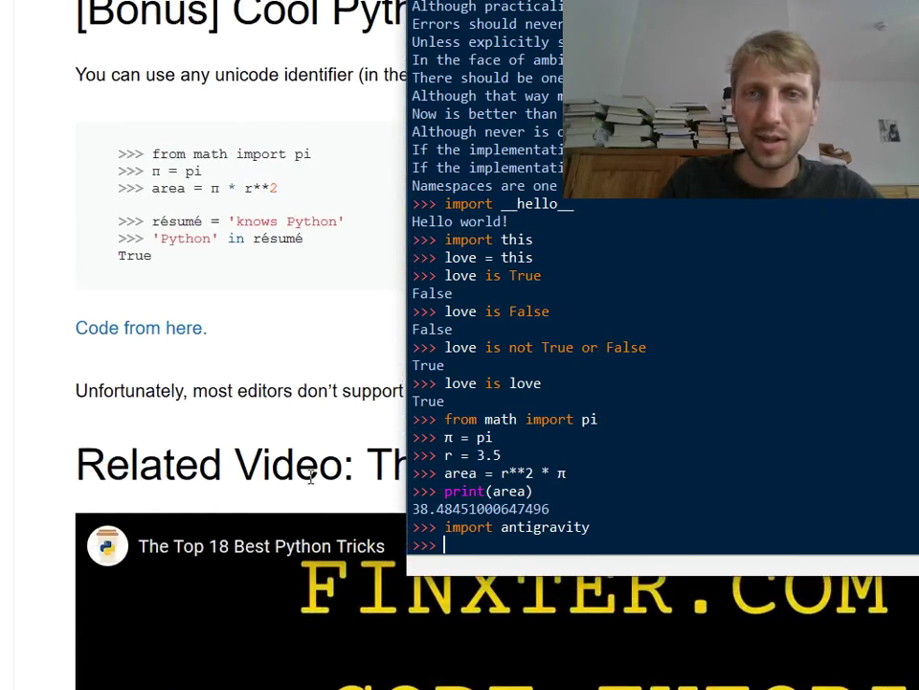
{"action": "scroll", "scroll_direction": "up", "scroll_amount": 3}
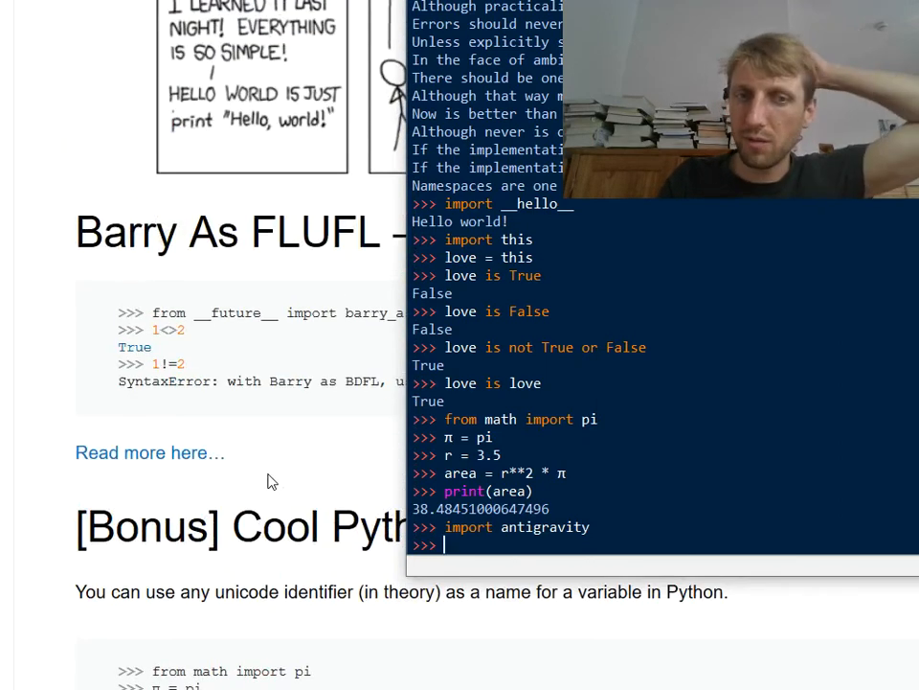
{"action": "mouse_move", "coordinate": [318, 446]}
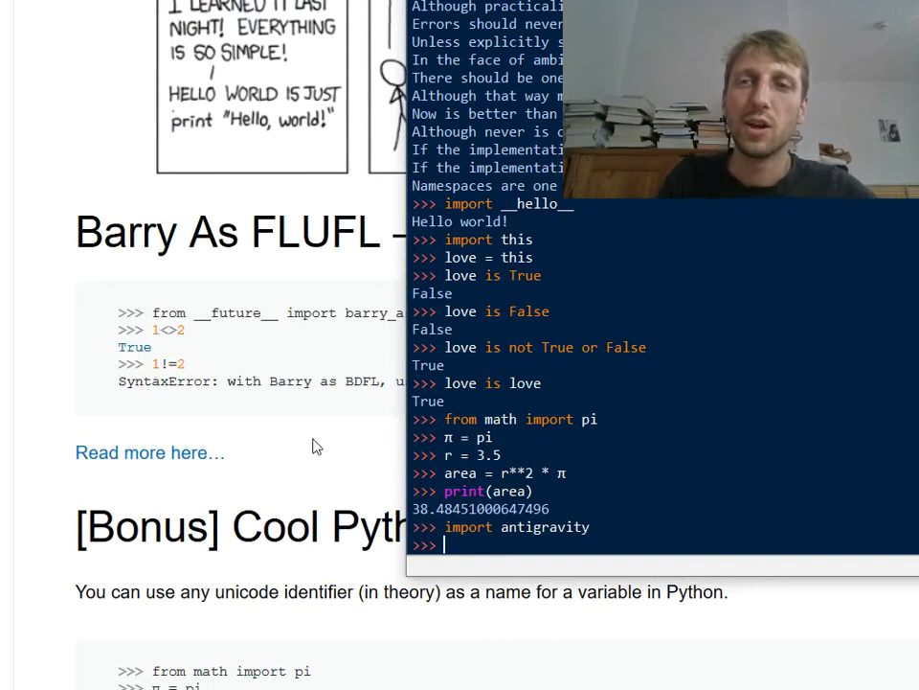
{"action": "mouse_move", "coordinate": [351, 472]}
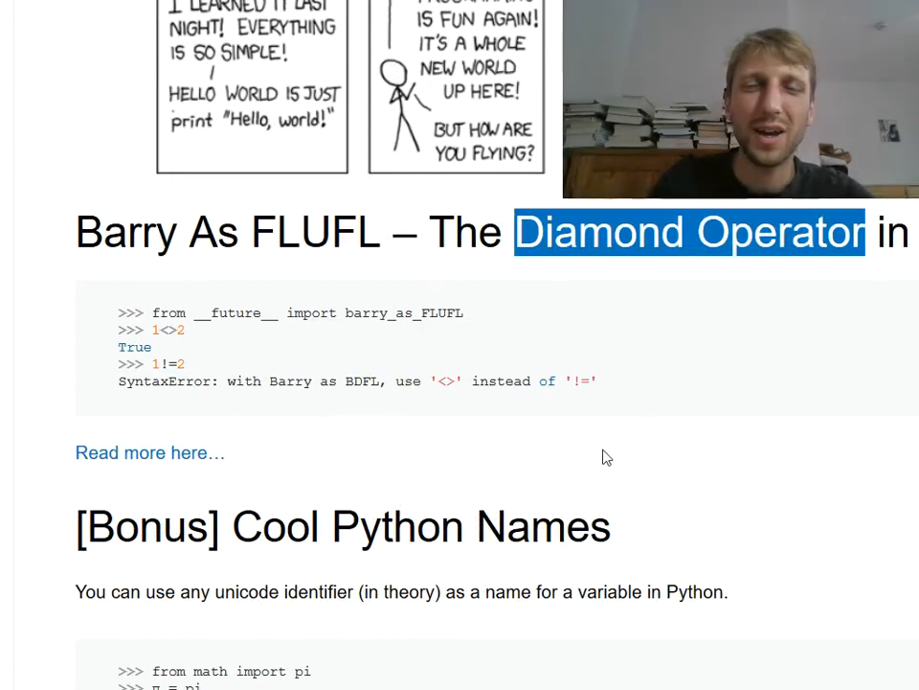
{"action": "mouse_move", "coordinate": [590, 490]}
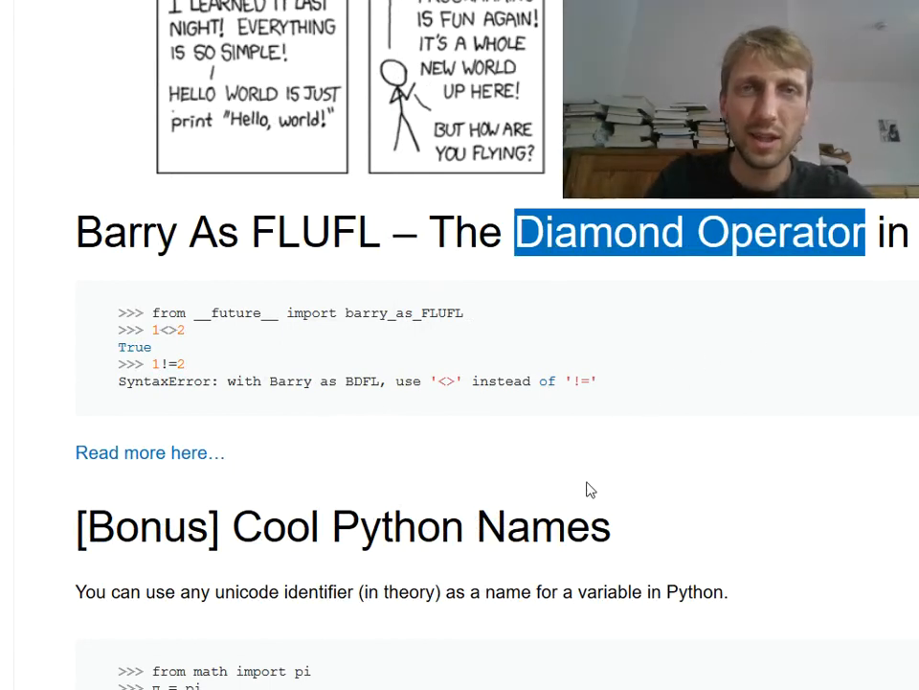
{"action": "mouse_move", "coordinate": [630, 508]}
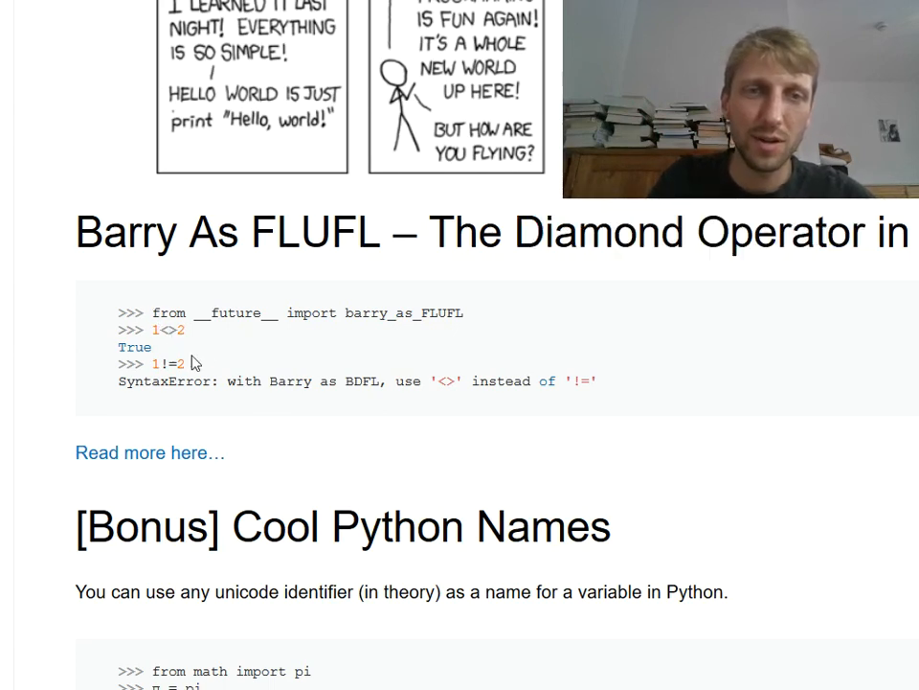
{"action": "mouse_move", "coordinate": [582, 347]}
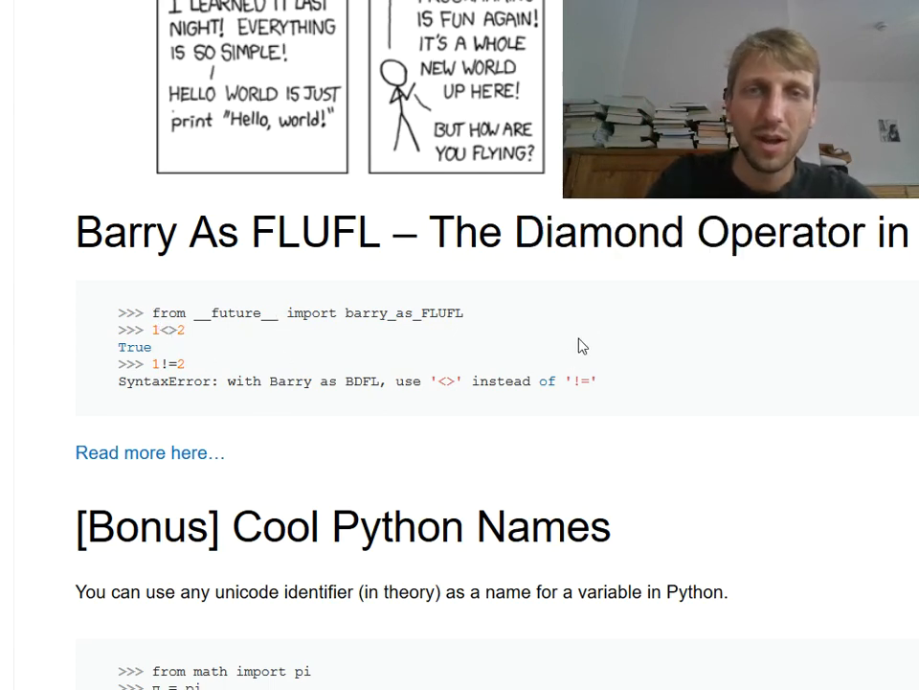